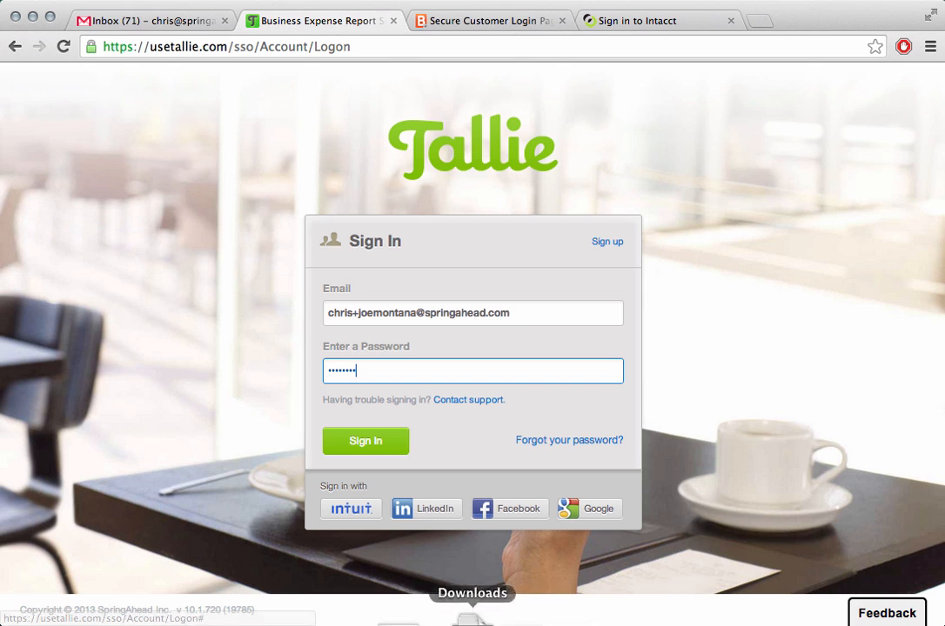
- Submit the entered email and password to sign in to Tallie
left_click(366, 441)
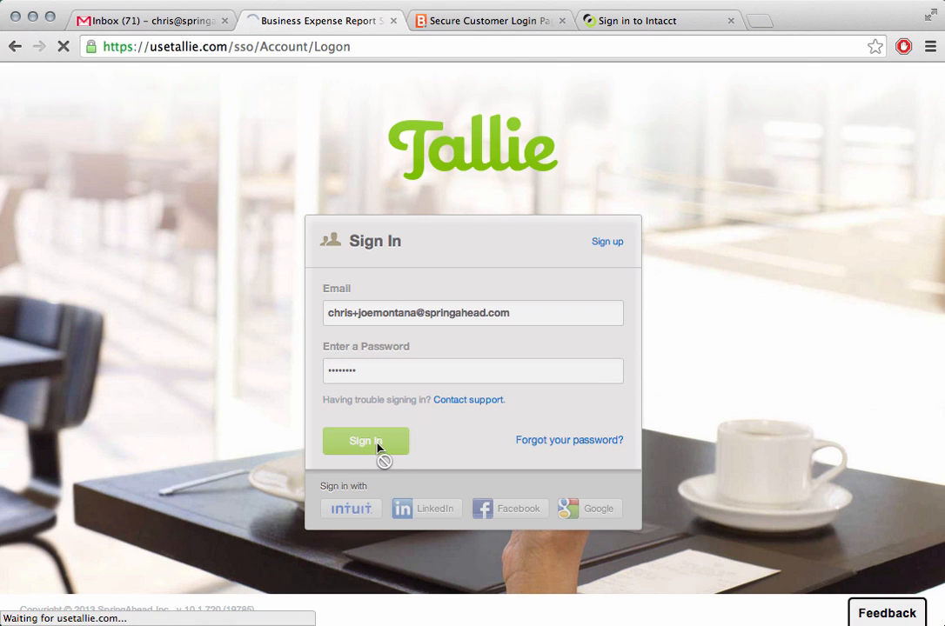
left_click(366, 441)
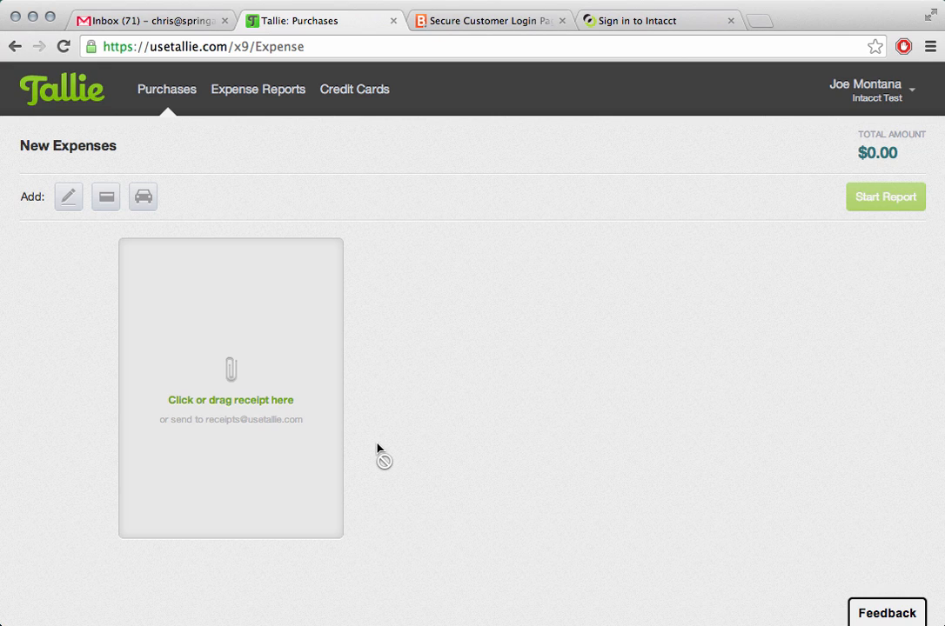
mouse_move(367, 472)
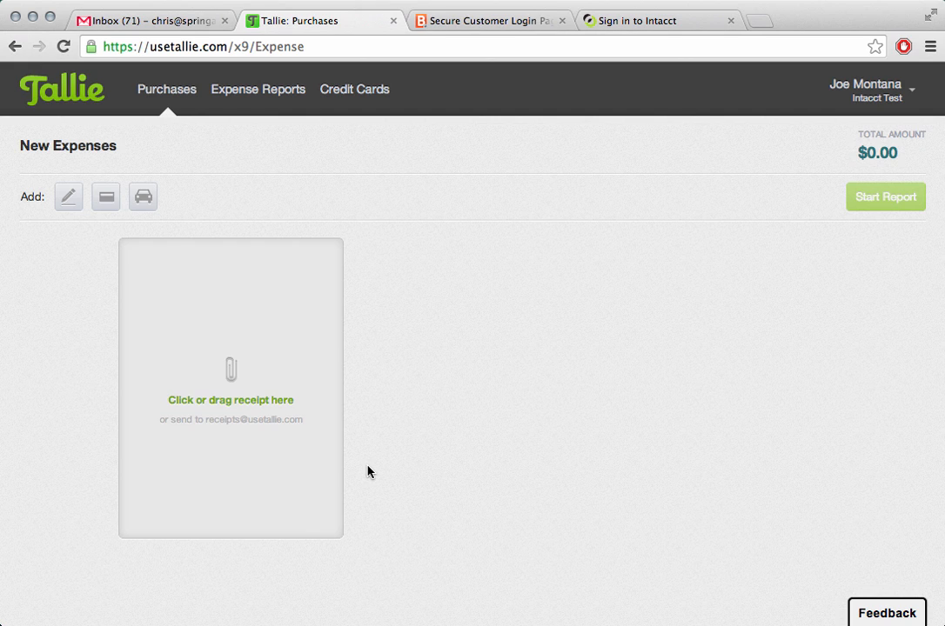
mouse_move(351, 502)
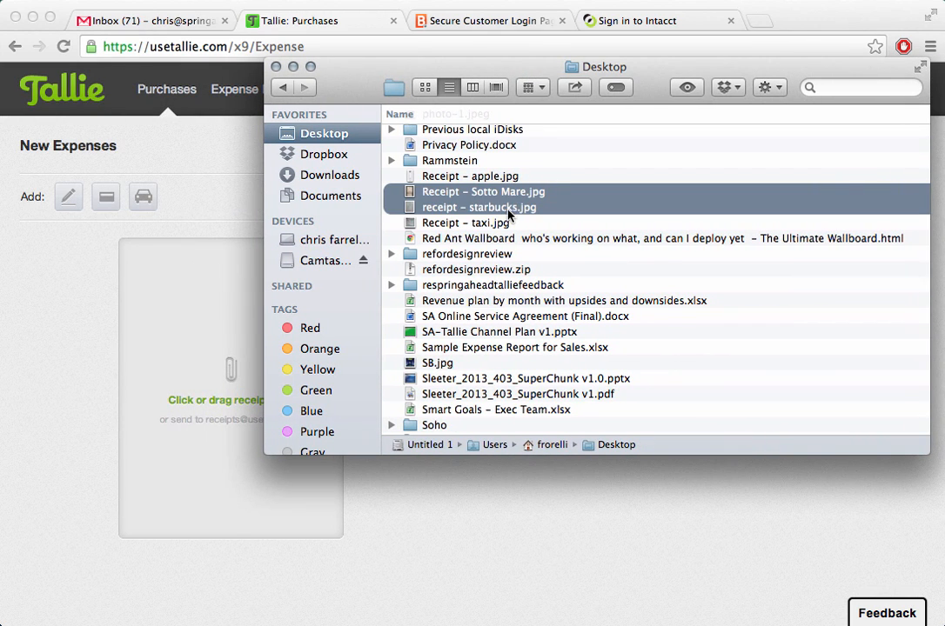
- Upload the selected Soto Mare and Apple Store receipt images
left_click(469, 175)
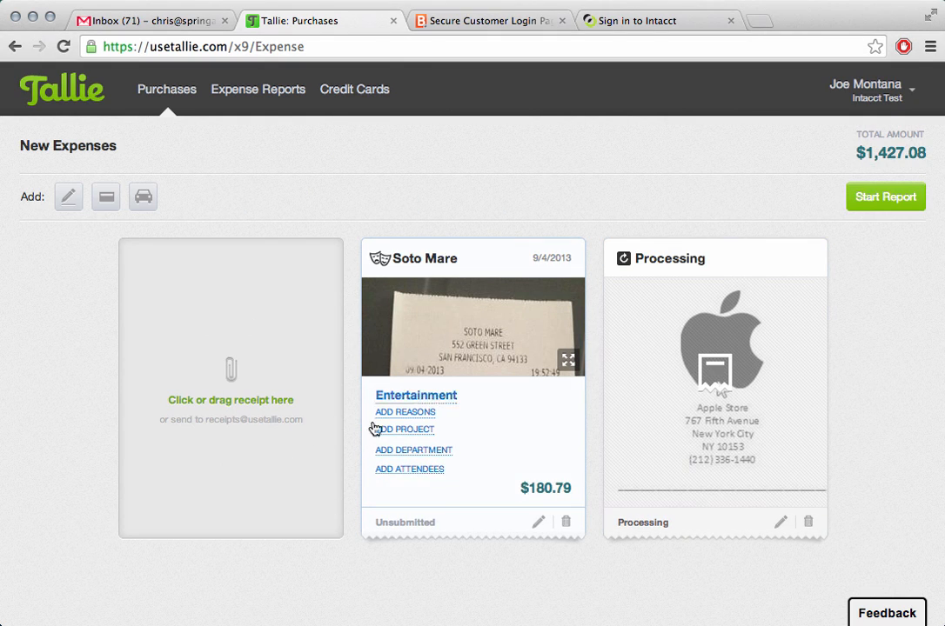
mouse_move(518, 271)
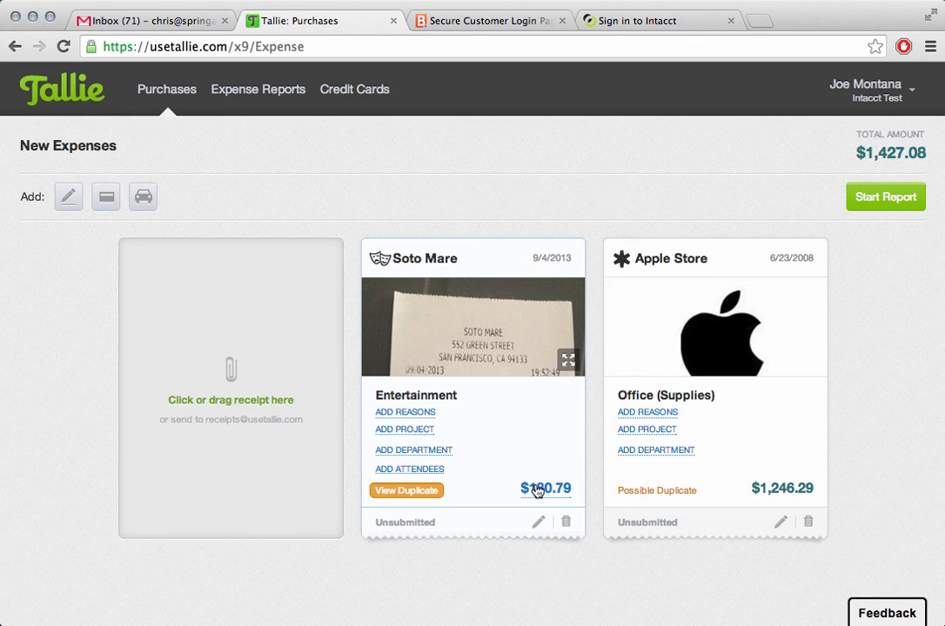
mouse_move(416, 396)
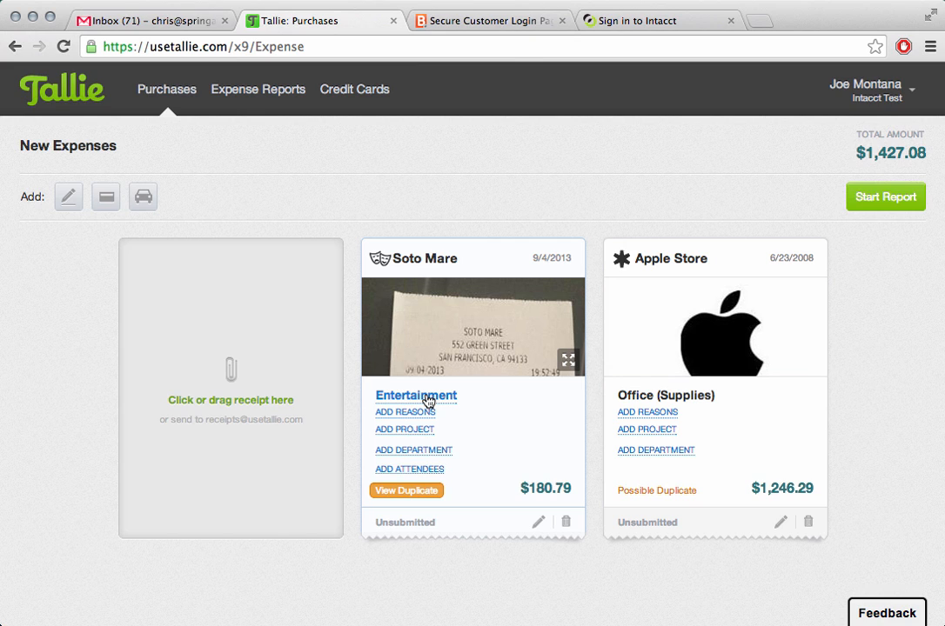
mouse_move(433, 259)
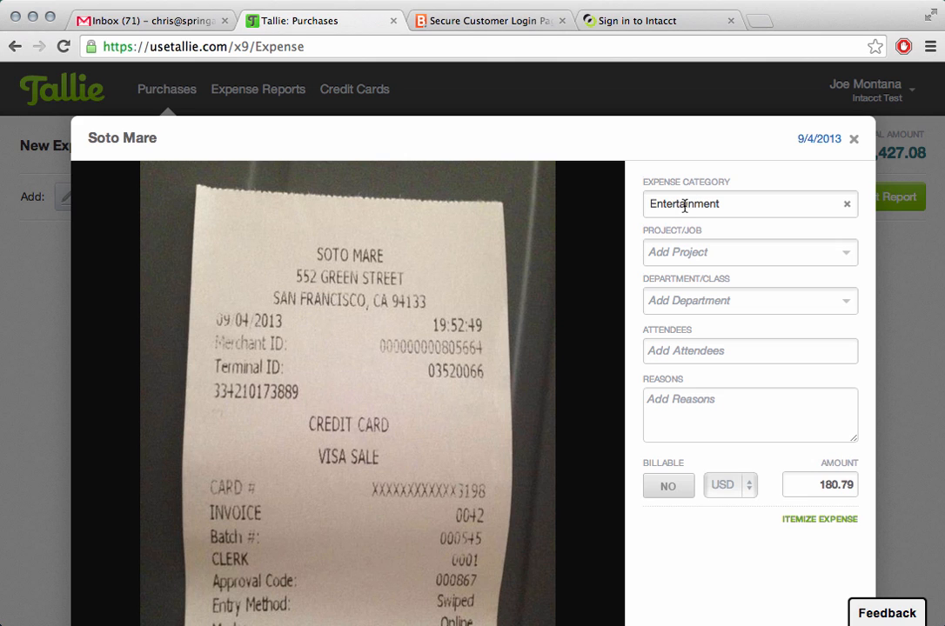
- Set the Soto Mare expense's project to Acme Co and department to Marketing, then save
left_click(748, 252)
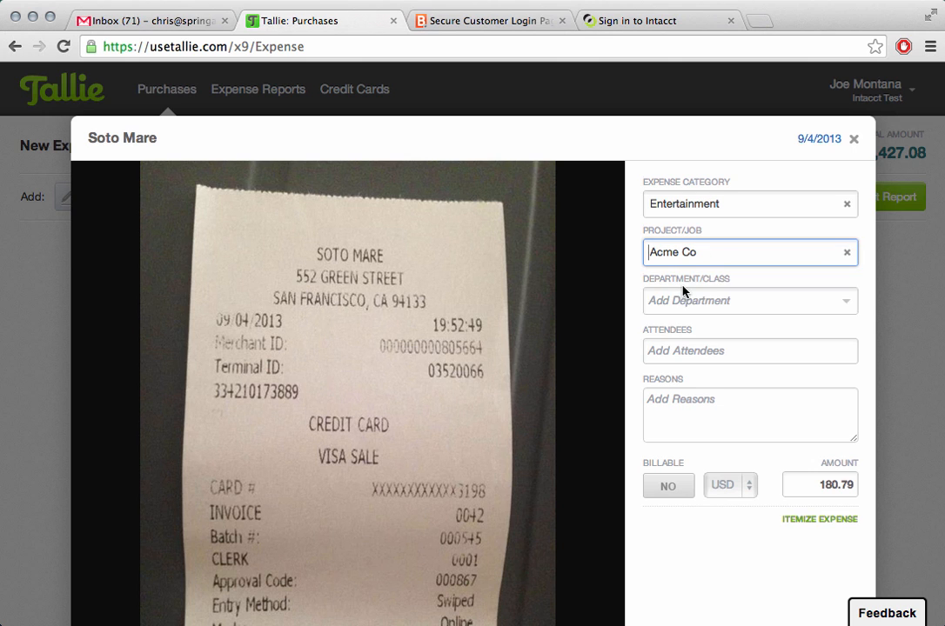
left_click(748, 300)
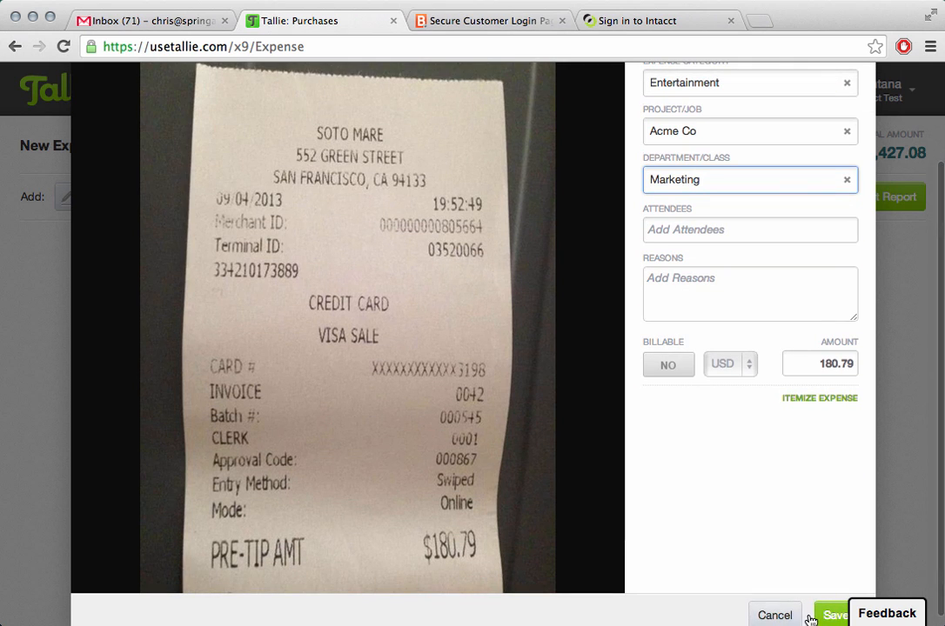
left_click(832, 615)
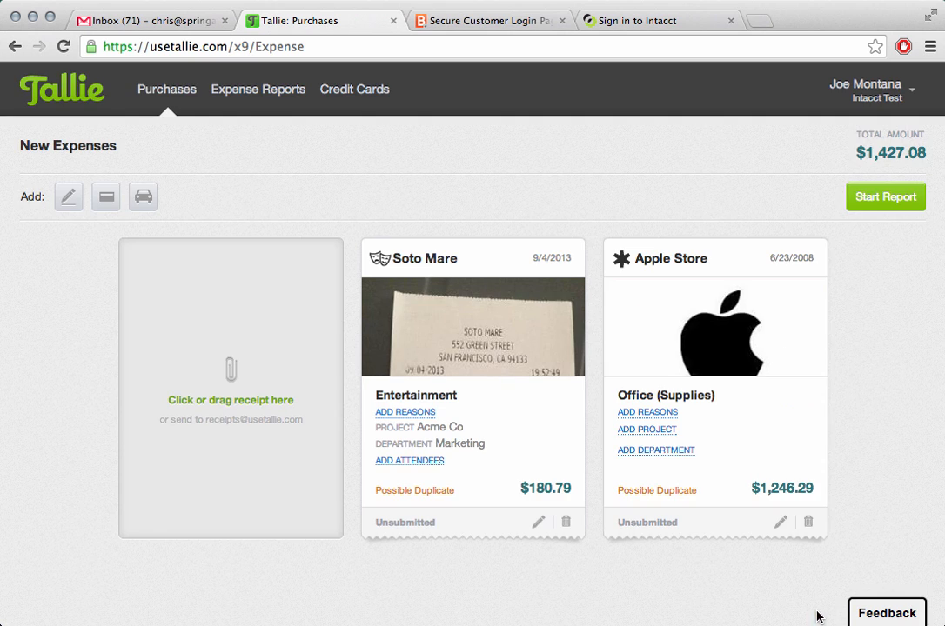
mouse_move(799, 350)
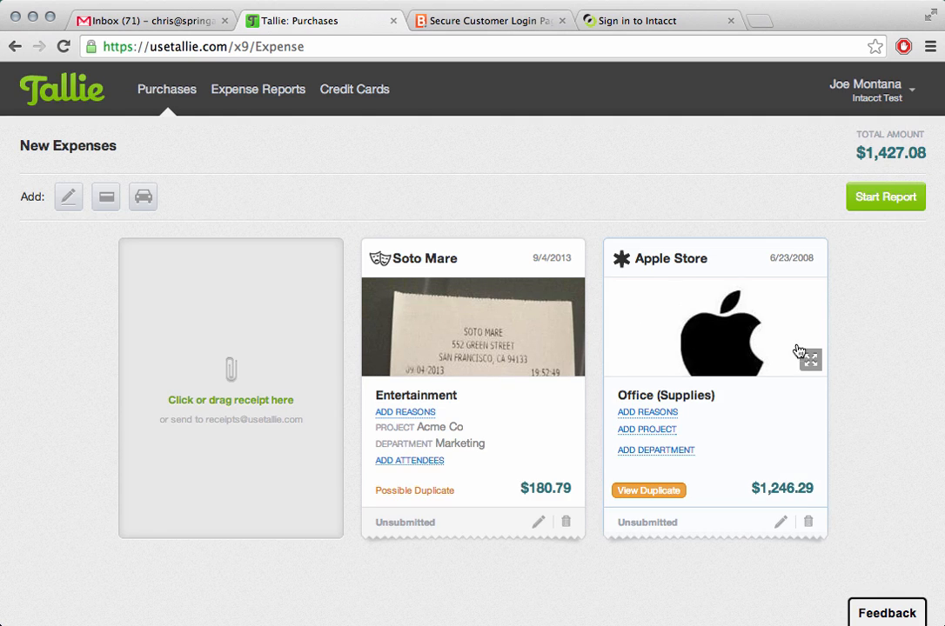
- View the Apple Store expense's possible duplicate and delete the duplicate
left_click(648, 489)
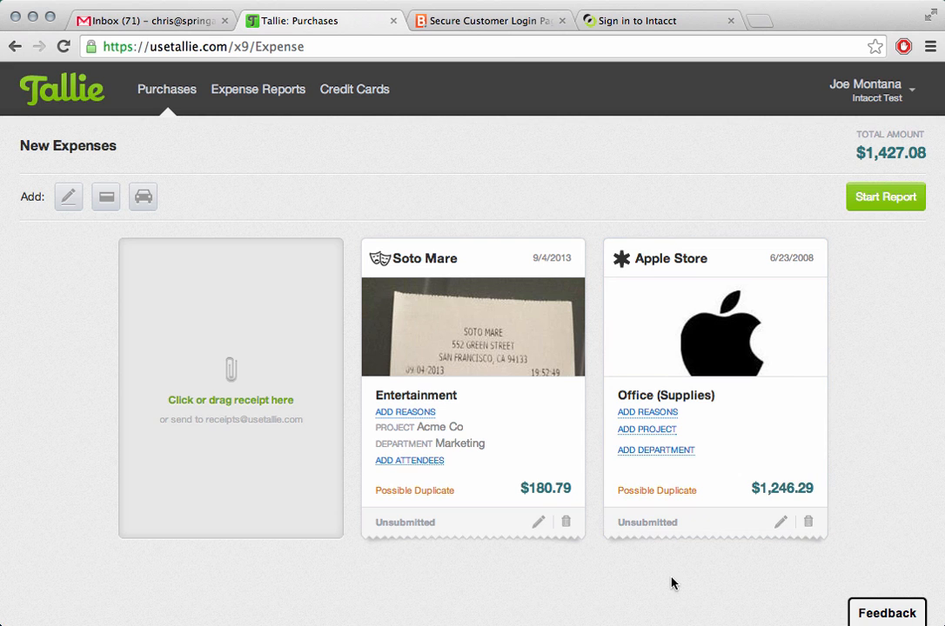
mouse_move(668, 497)
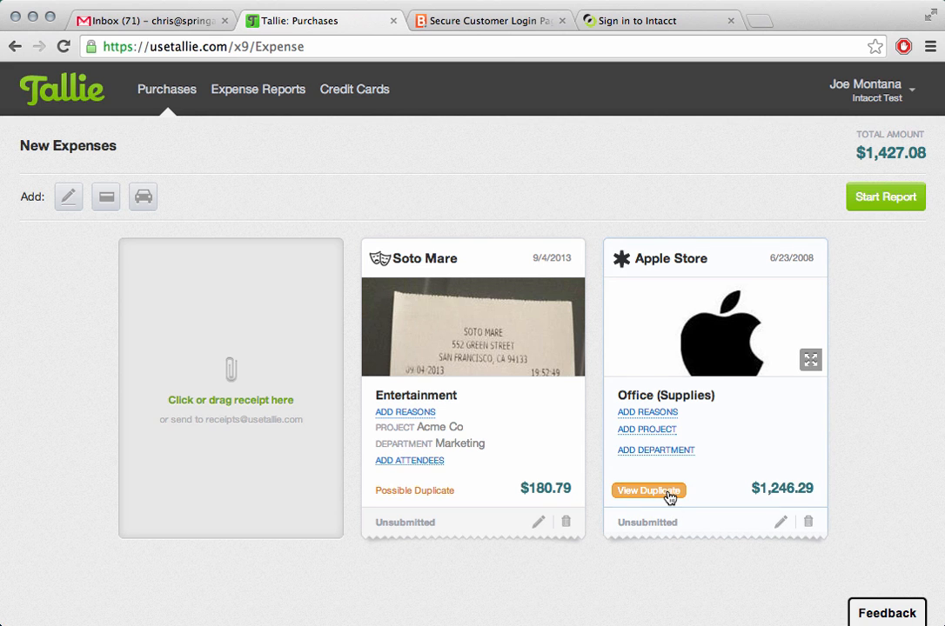
left_click(648, 490)
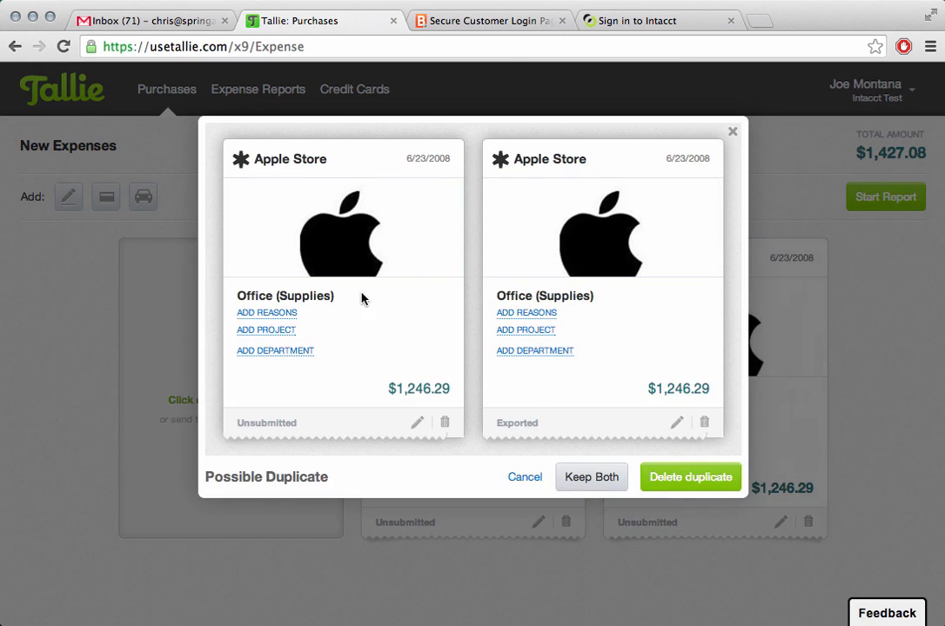
mouse_move(263, 439)
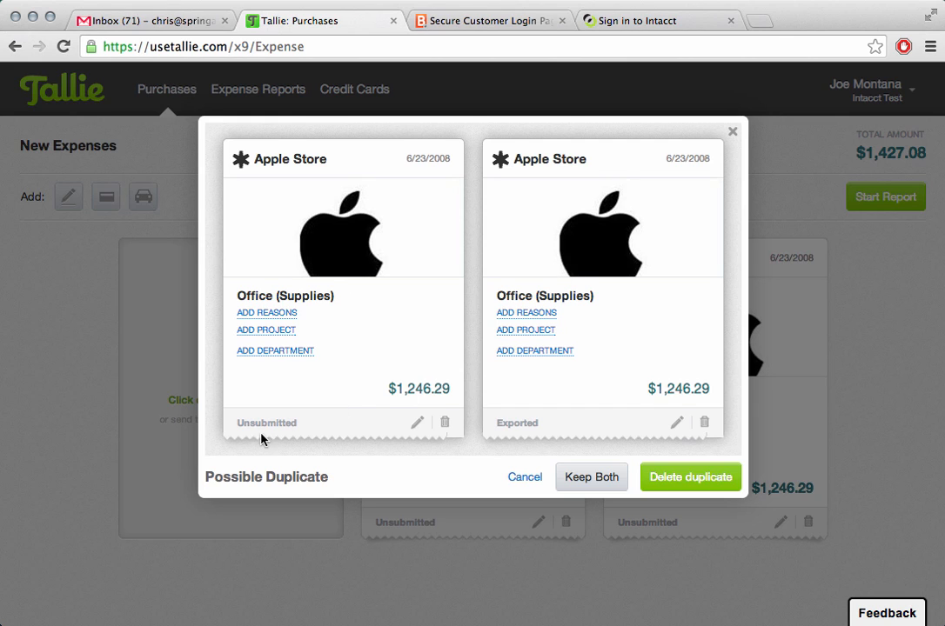
mouse_move(281, 432)
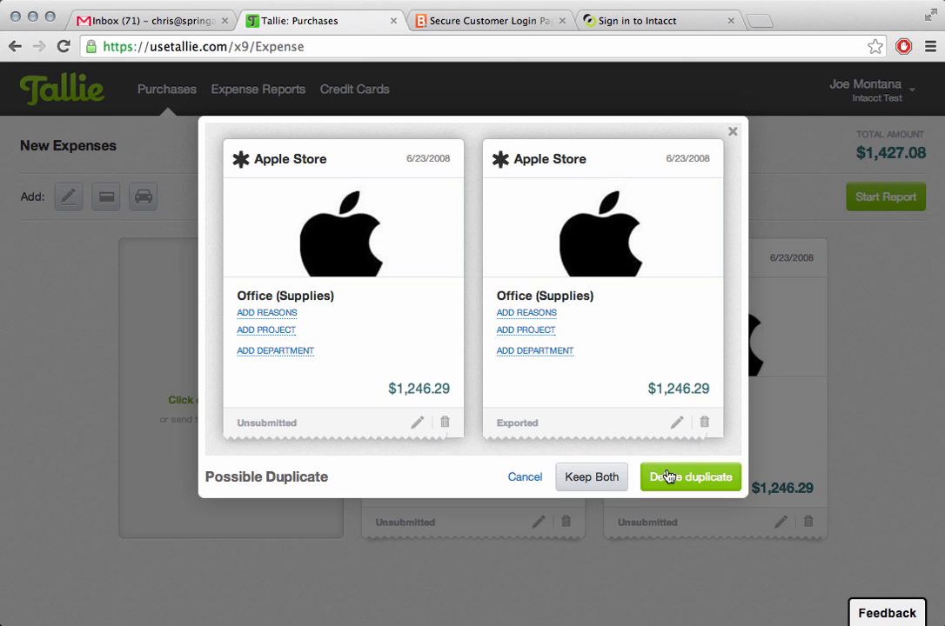
left_click(689, 477)
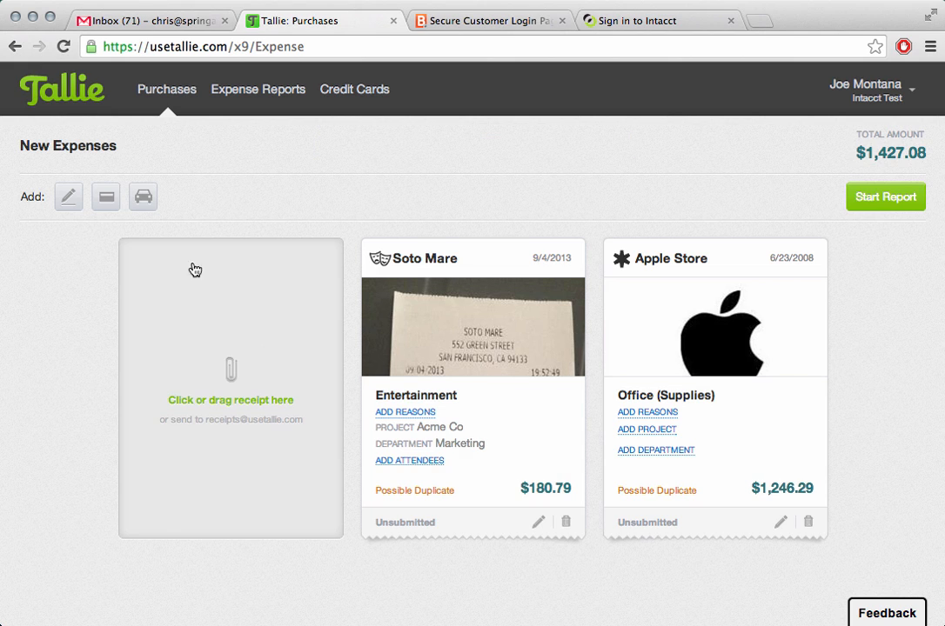
mouse_move(128, 219)
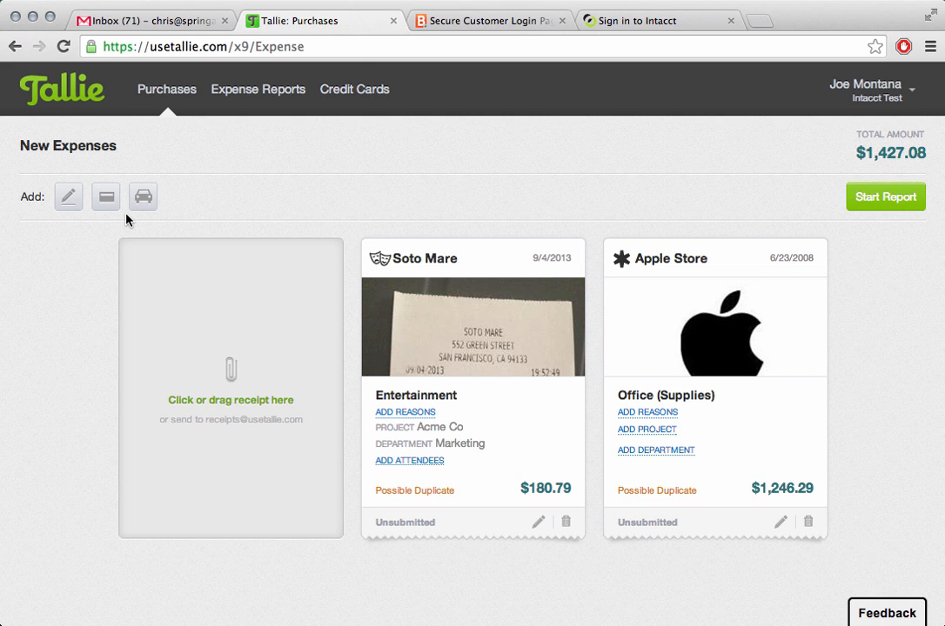
- Import the Amazon.com $29.76 transaction from the Charles Schwab Investor Checking account
left_click(106, 196)
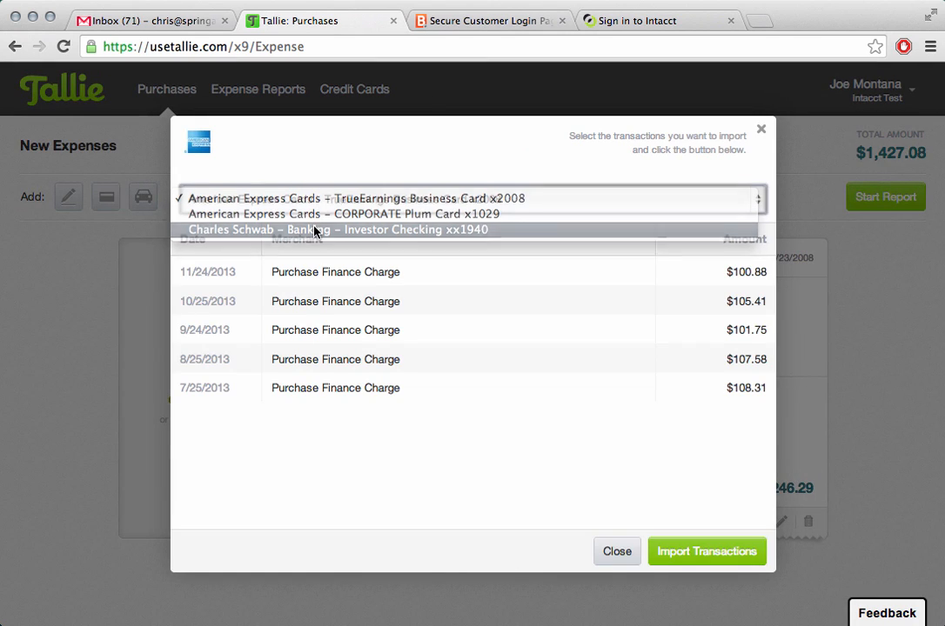
left_click(335, 230)
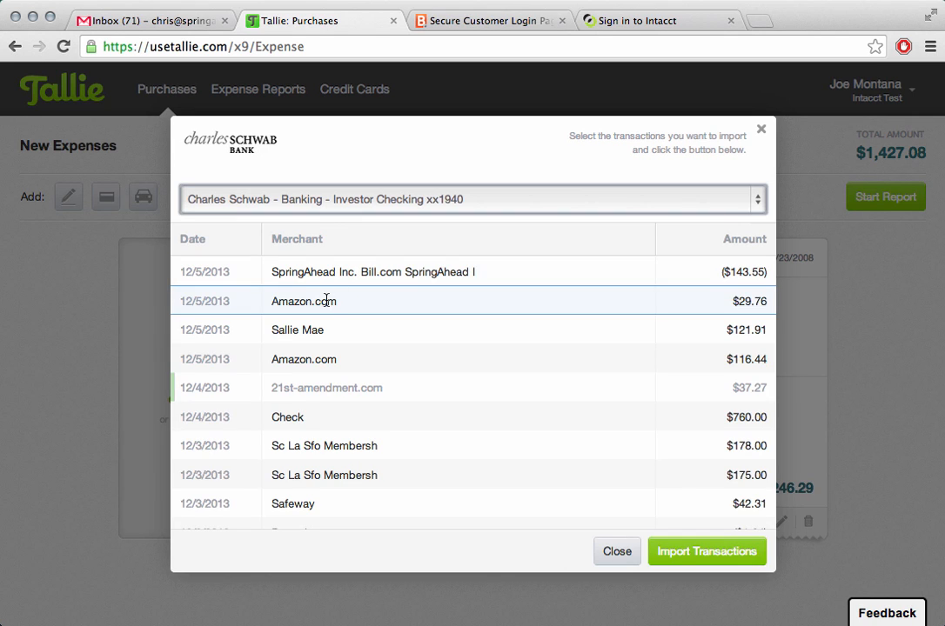
left_click(707, 552)
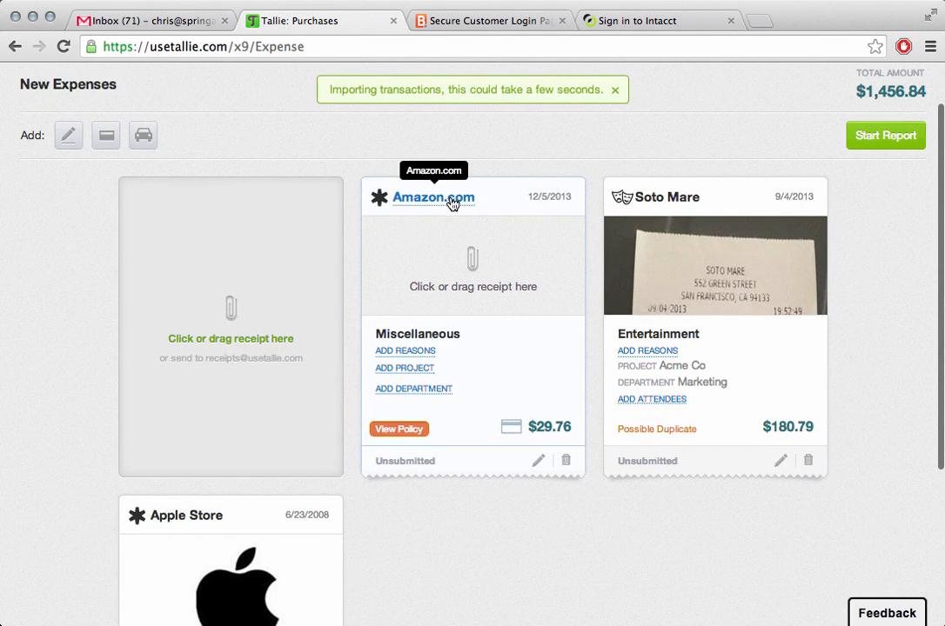
mouse_move(549, 427)
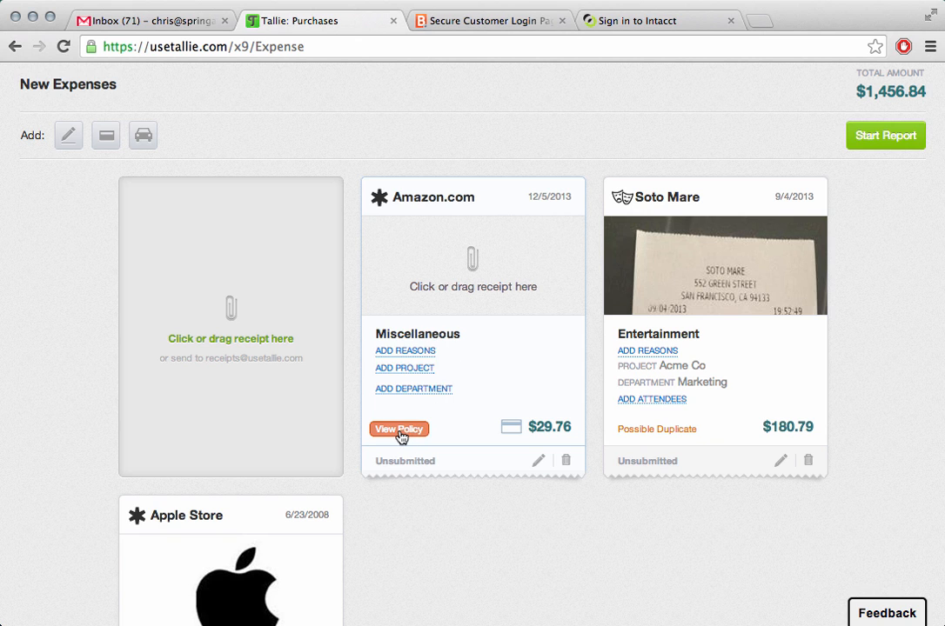
left_click(399, 429)
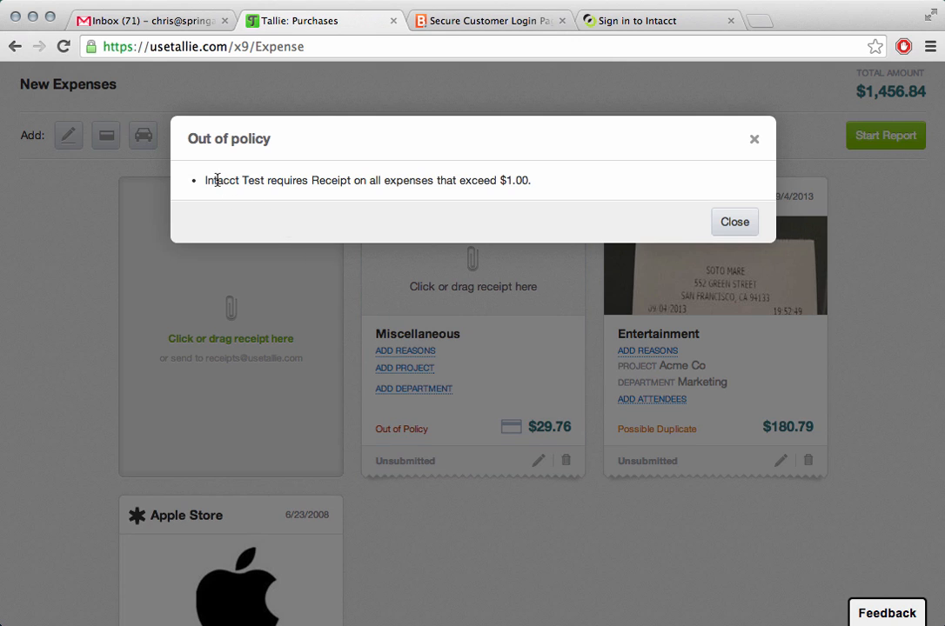
mouse_move(456, 183)
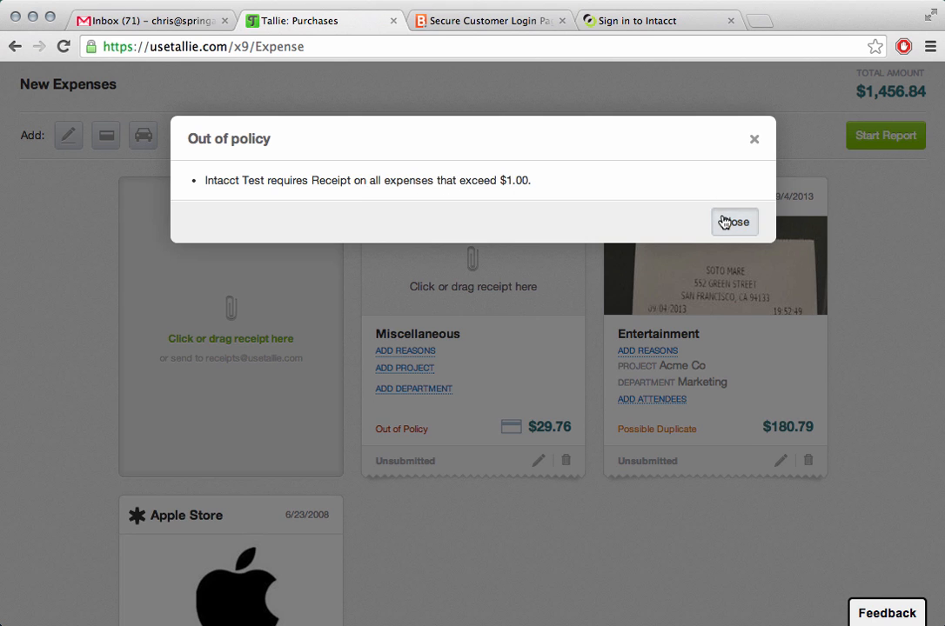
left_click(734, 222)
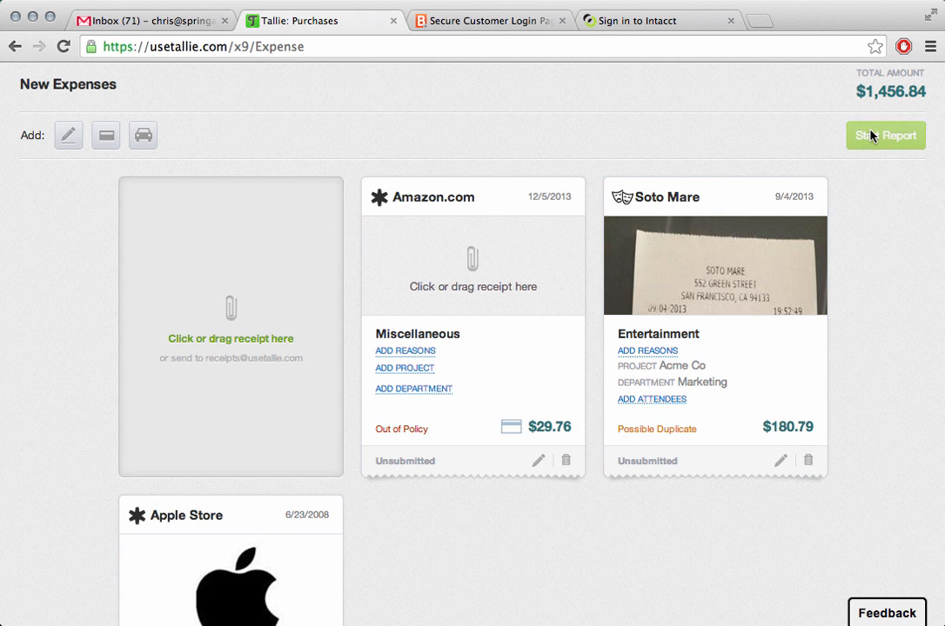
- Create a New Expenses report of three expenses ($1,456.84) and submit it
left_click(885, 135)
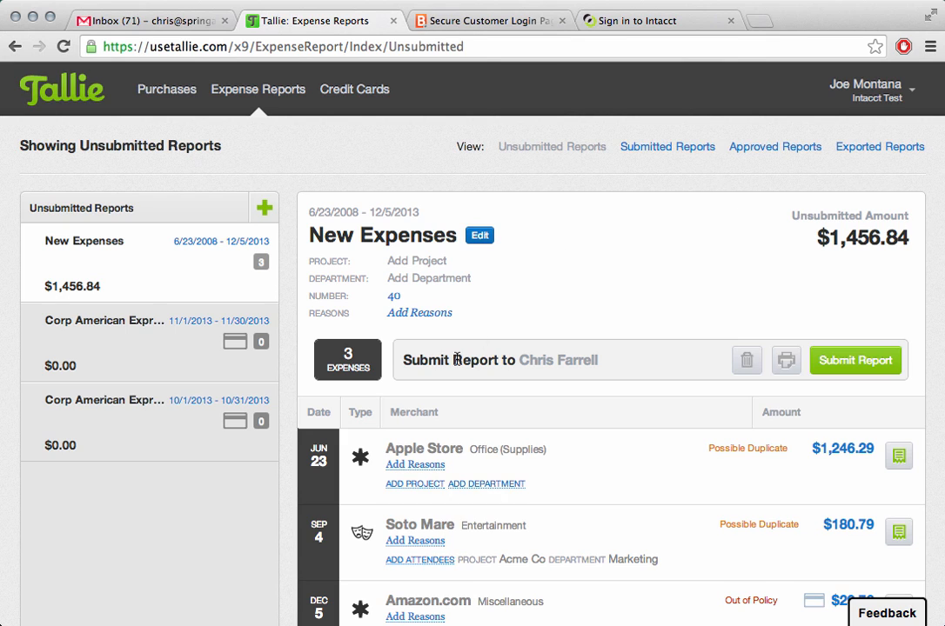
mouse_move(694, 372)
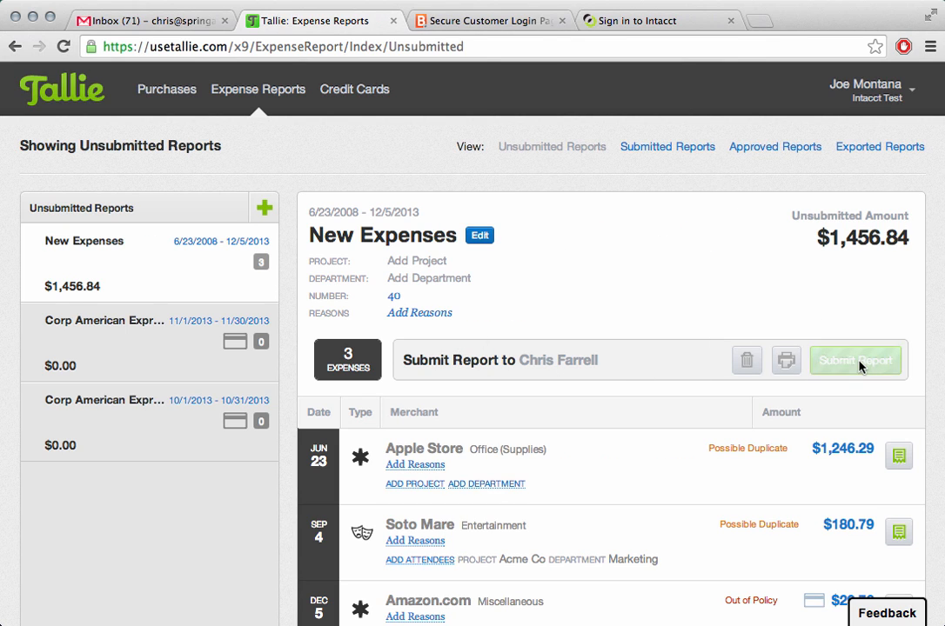
left_click(854, 360)
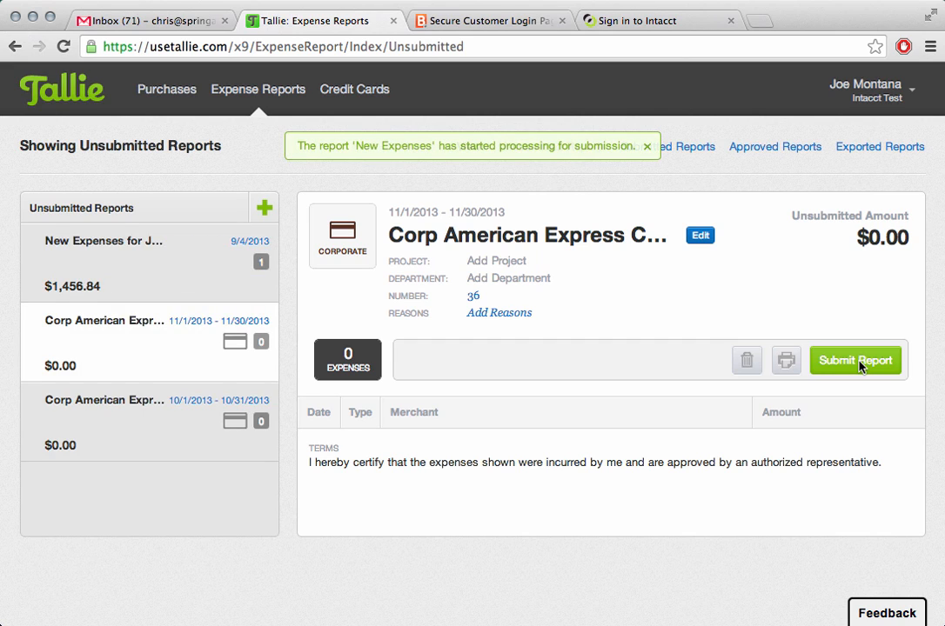
left_click(854, 360)
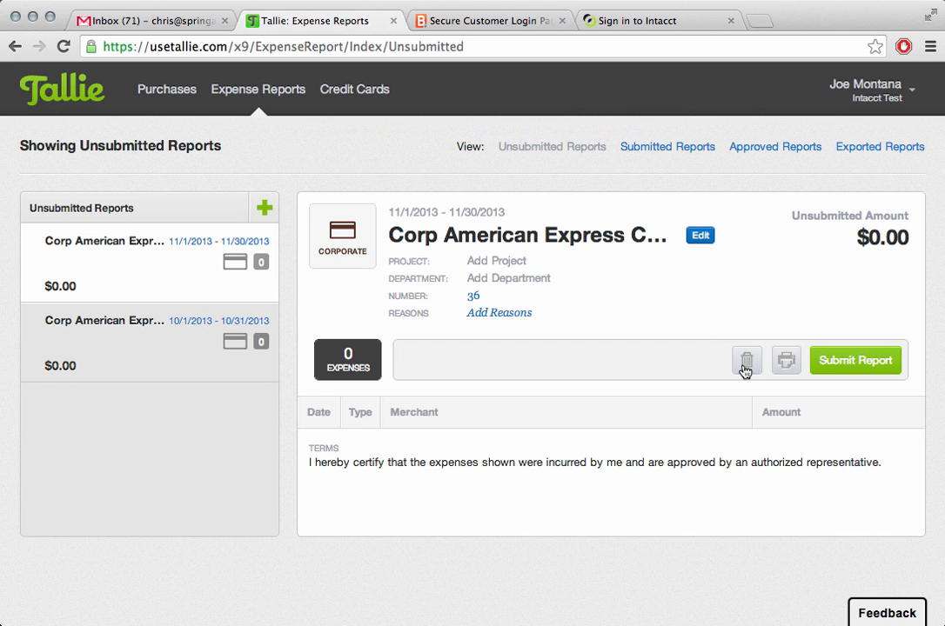
mouse_move(847, 114)
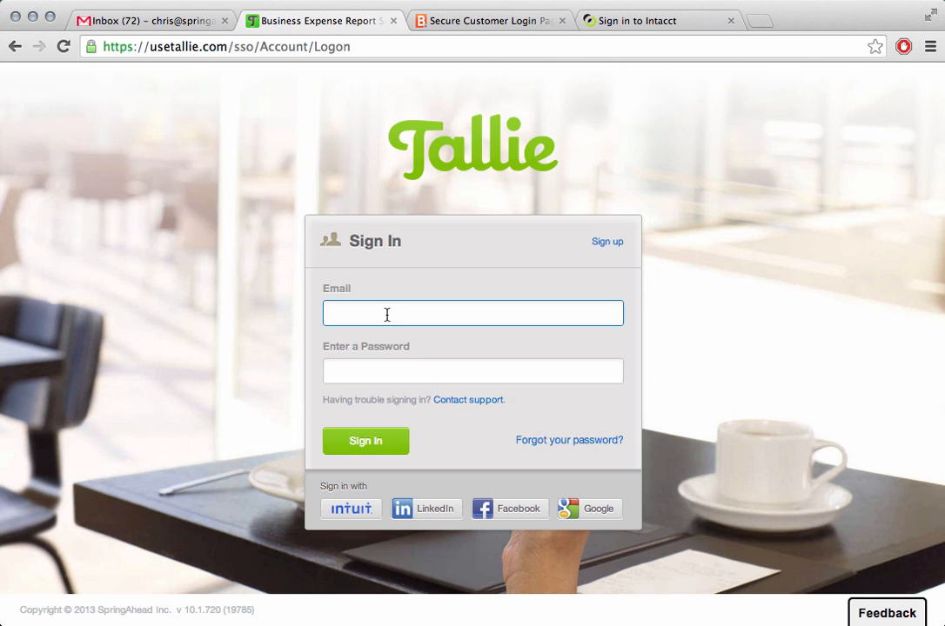
- Enter the approver's email (chris+inta… suggestion) on the Tallie sign-in form
type("chris+inta")
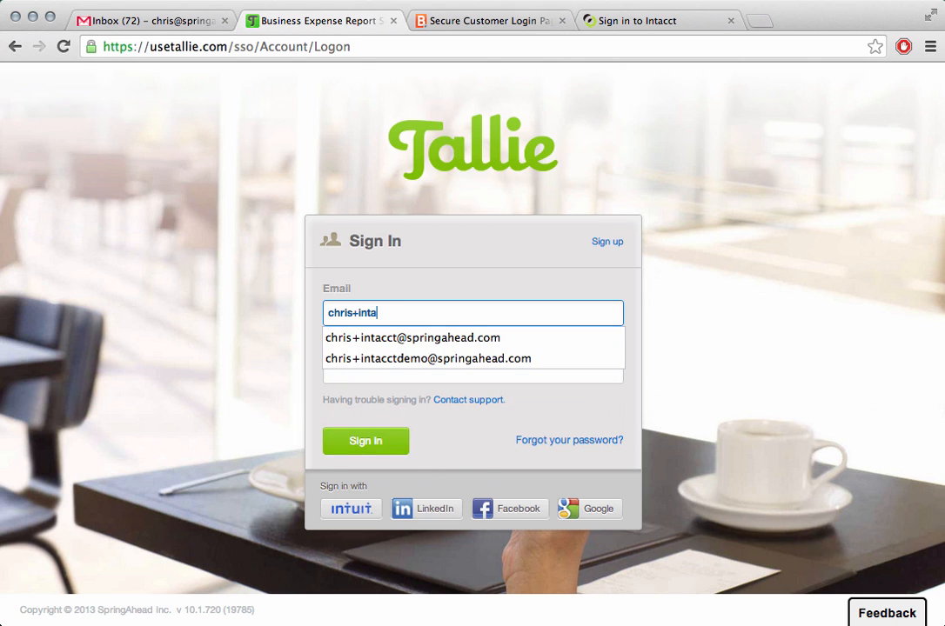
left_click(411, 337)
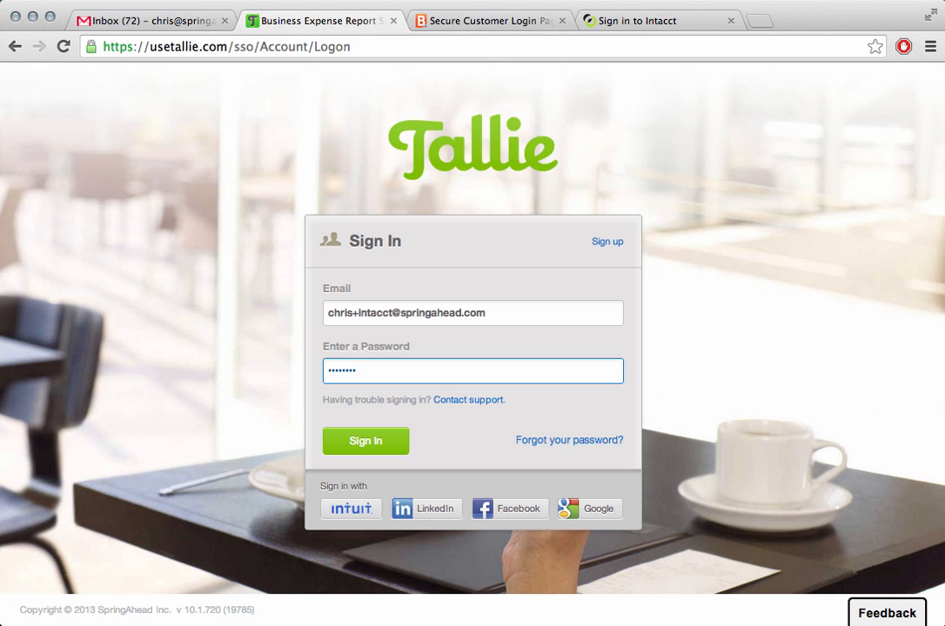
- Read the Gmail reminder for the pending $1,456.84 report and view the Apple Store receipt
left_click(148, 20)
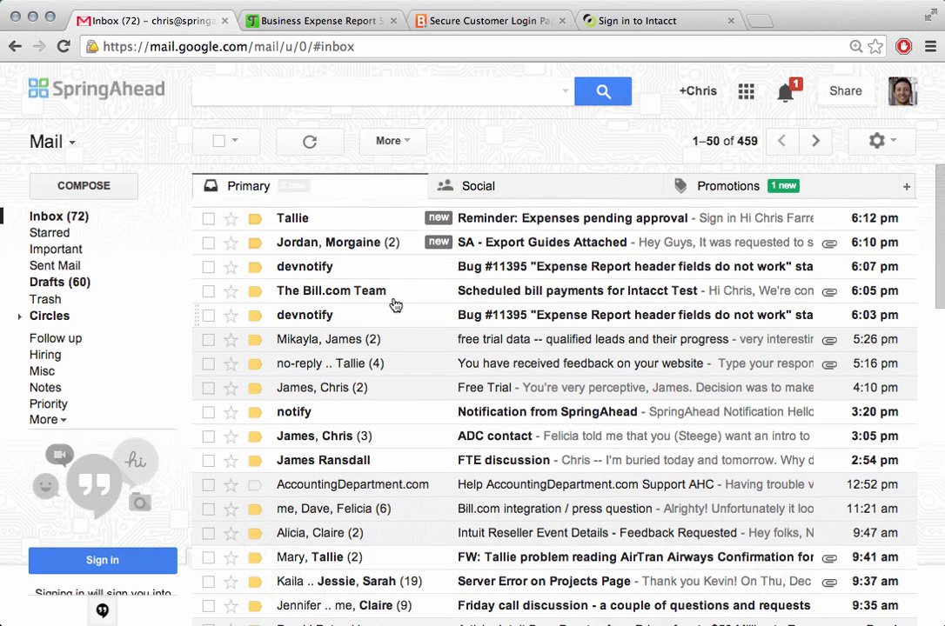
left_click(574, 219)
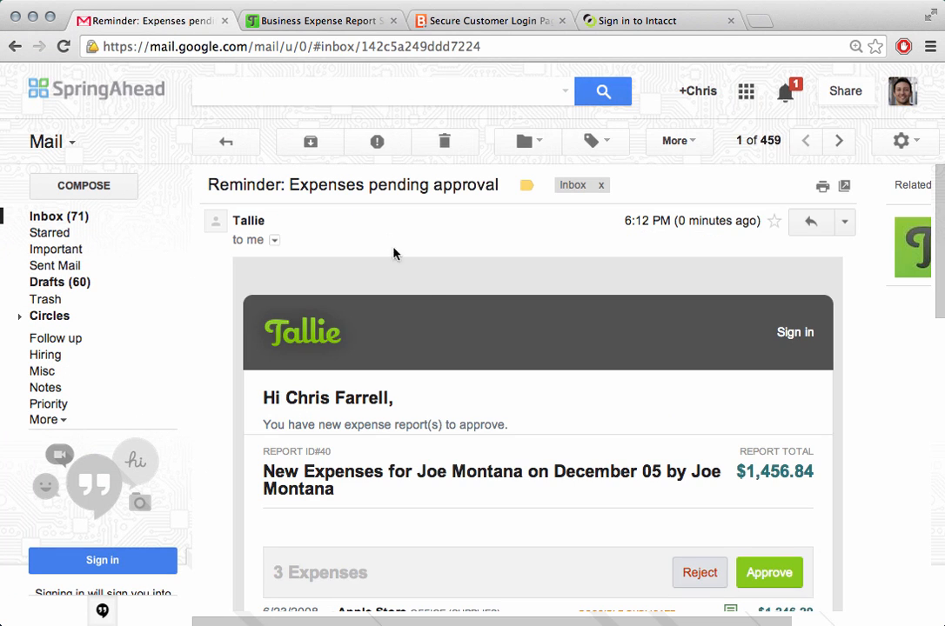
scroll("down", 3)
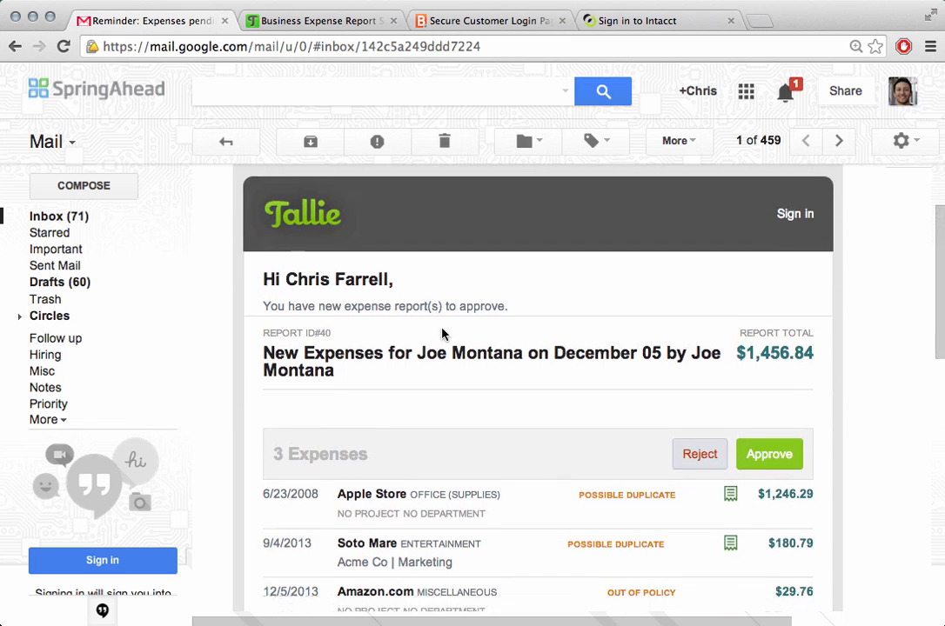
scroll("down", 3)
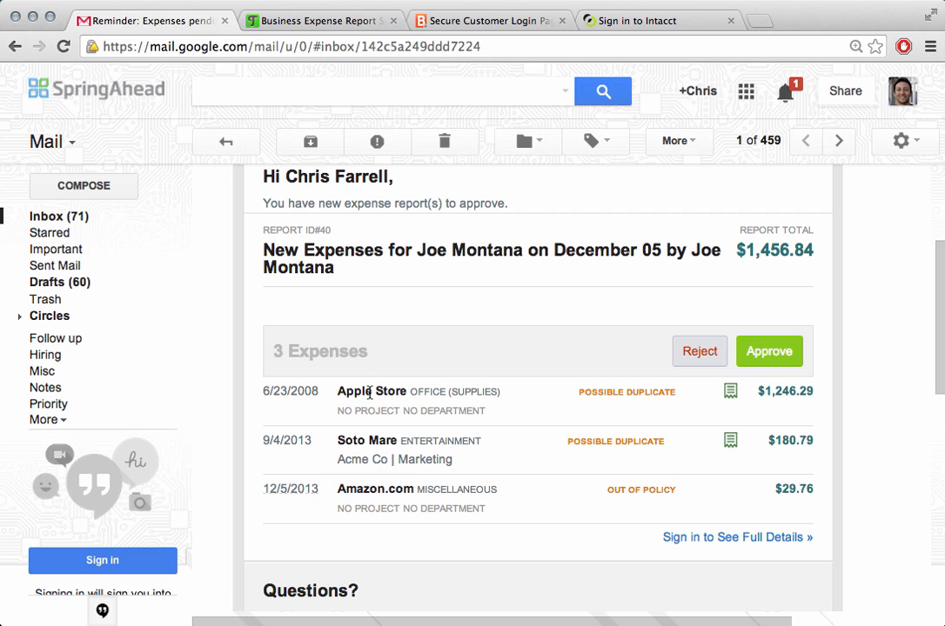
mouse_move(368, 435)
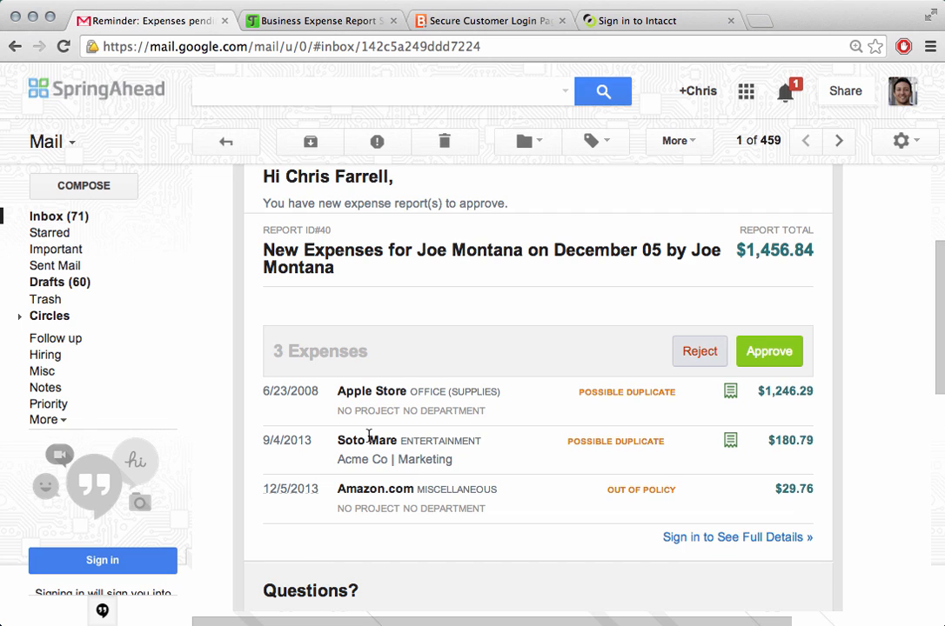
mouse_move(644, 439)
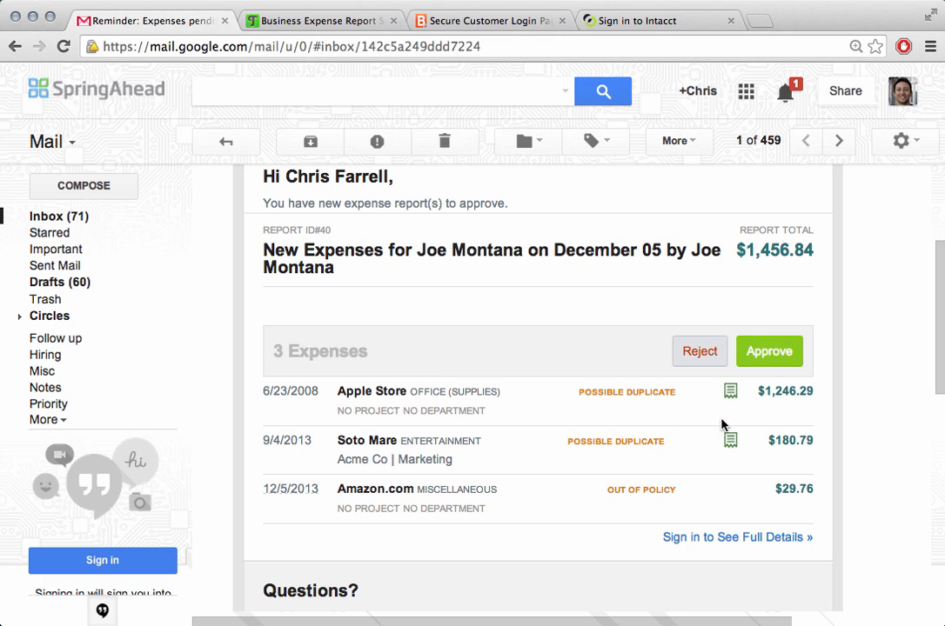
left_click(730, 392)
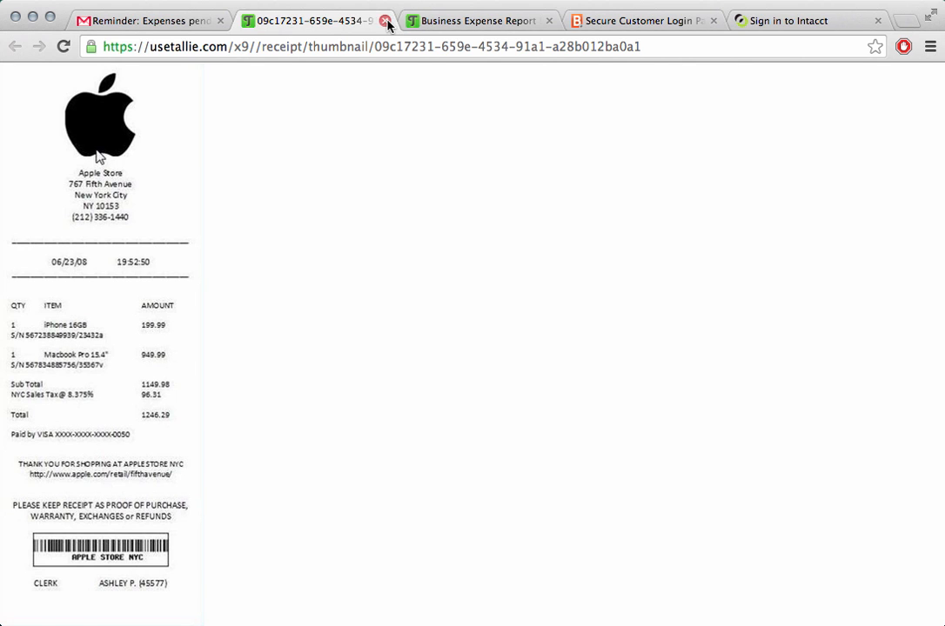
left_click(387, 20)
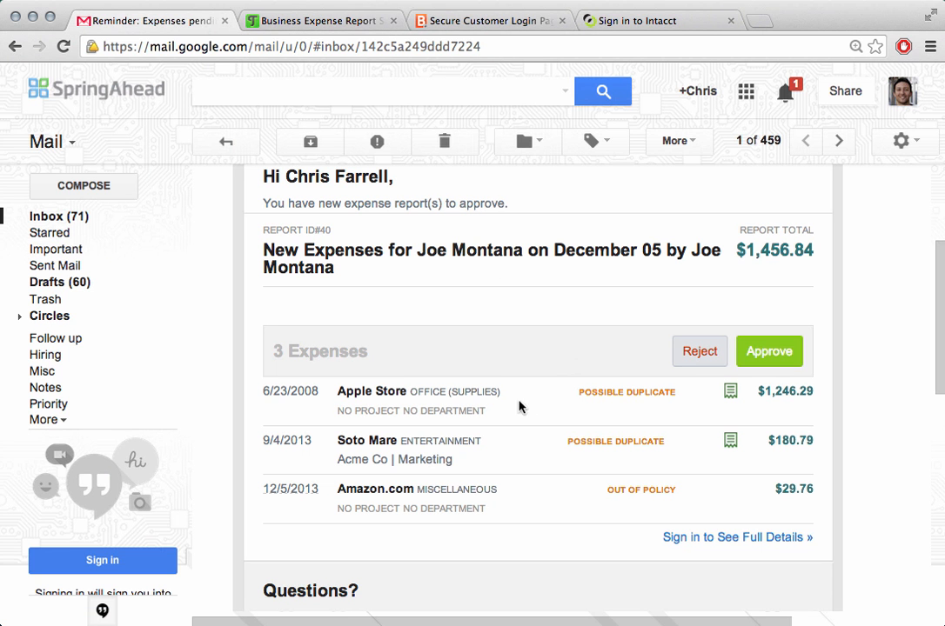
mouse_move(741, 382)
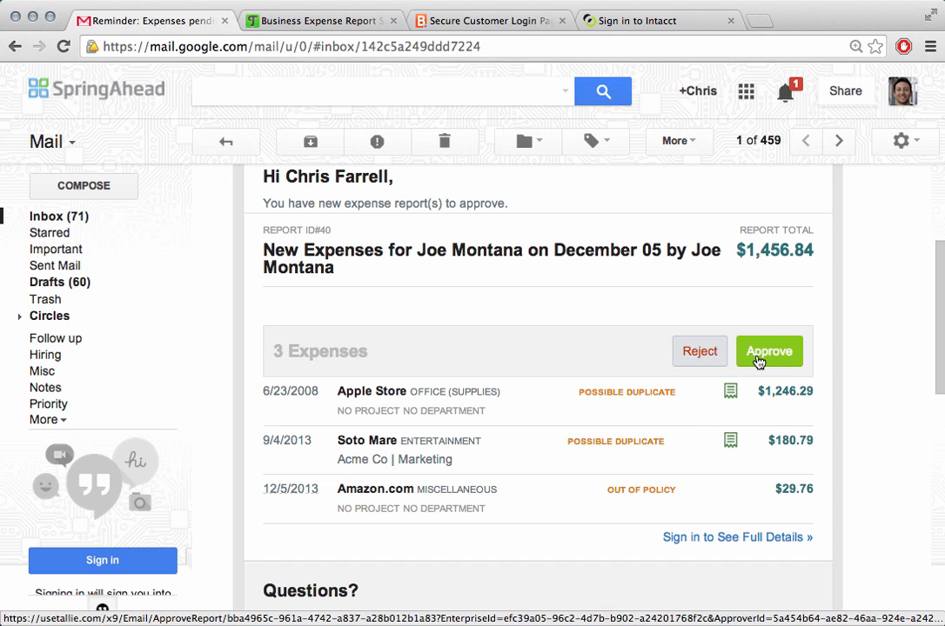
- Approve report 40 from the email, sign in as approver, and view the Bill.com export list
left_click(767, 352)
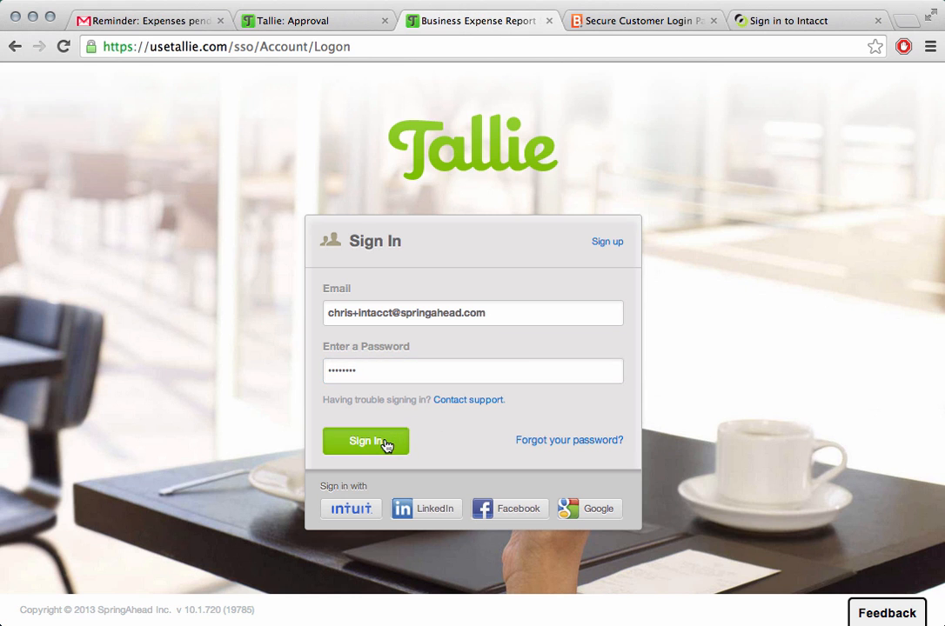
left_click(365, 441)
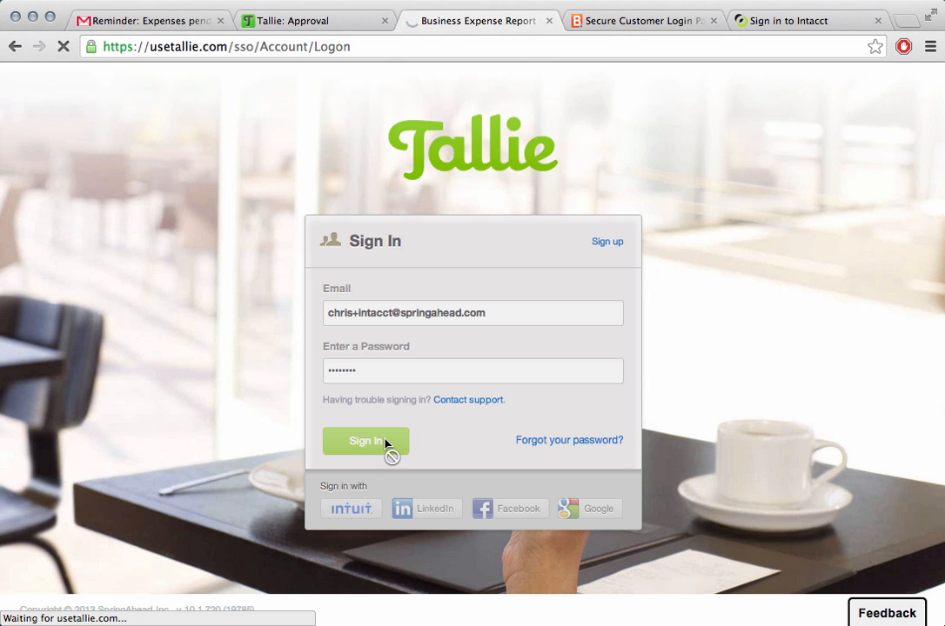
left_click(365, 441)
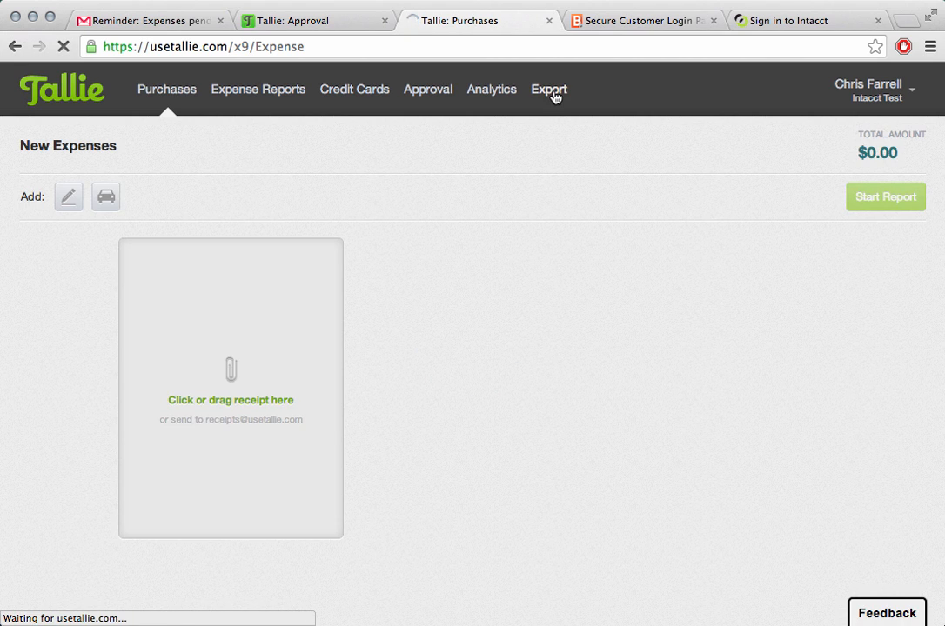
left_click(548, 89)
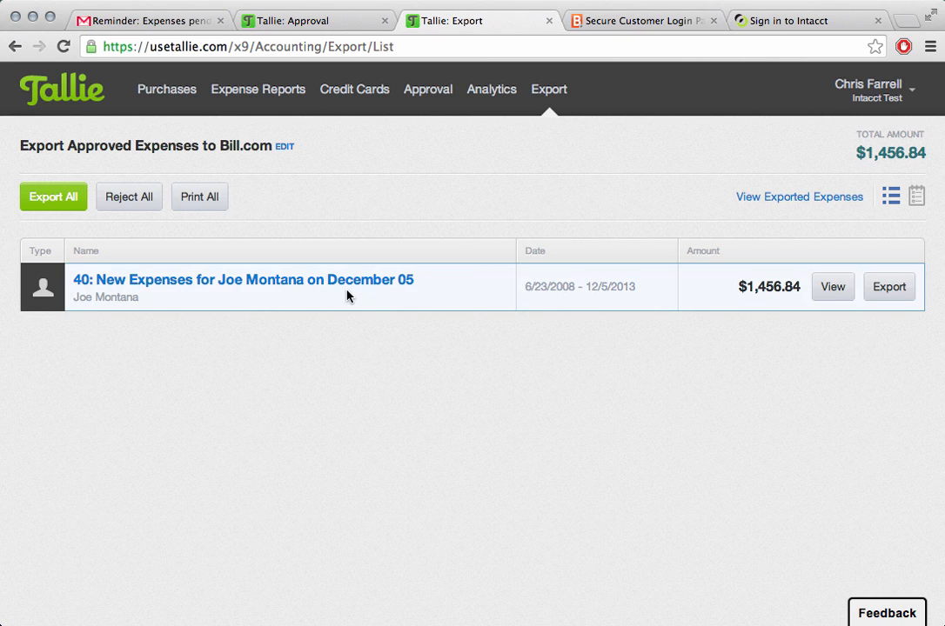
mouse_move(141, 285)
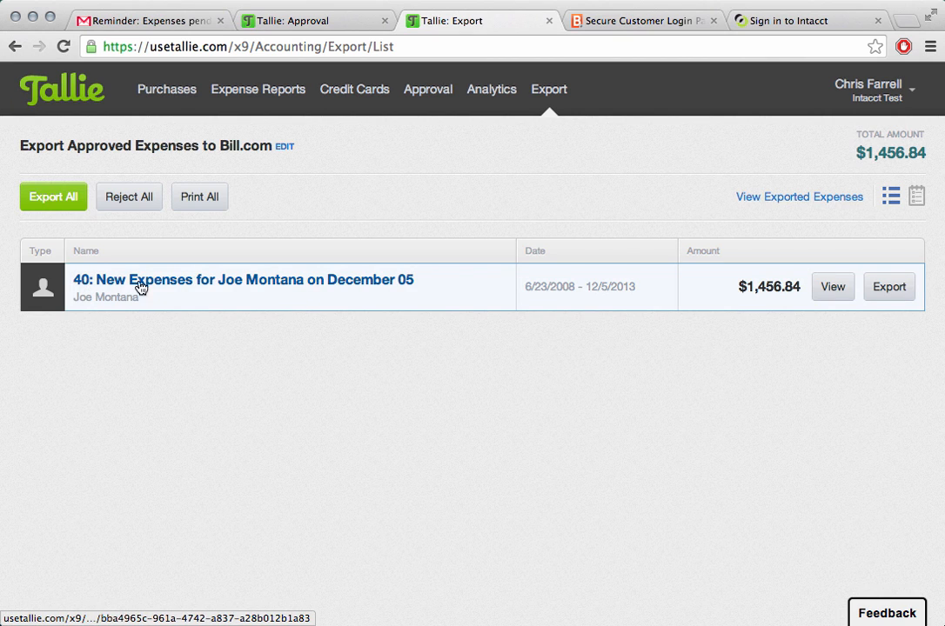
mouse_move(342, 285)
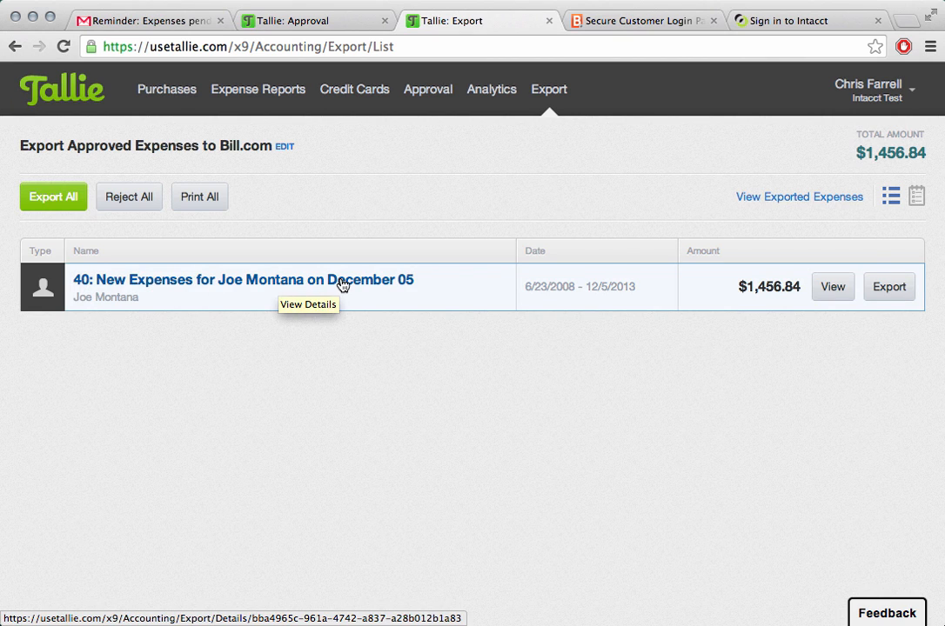
- Enter 'Apple hardware for the accounting team.' as the Apple Store expense reason in report 40
left_click(244, 279)
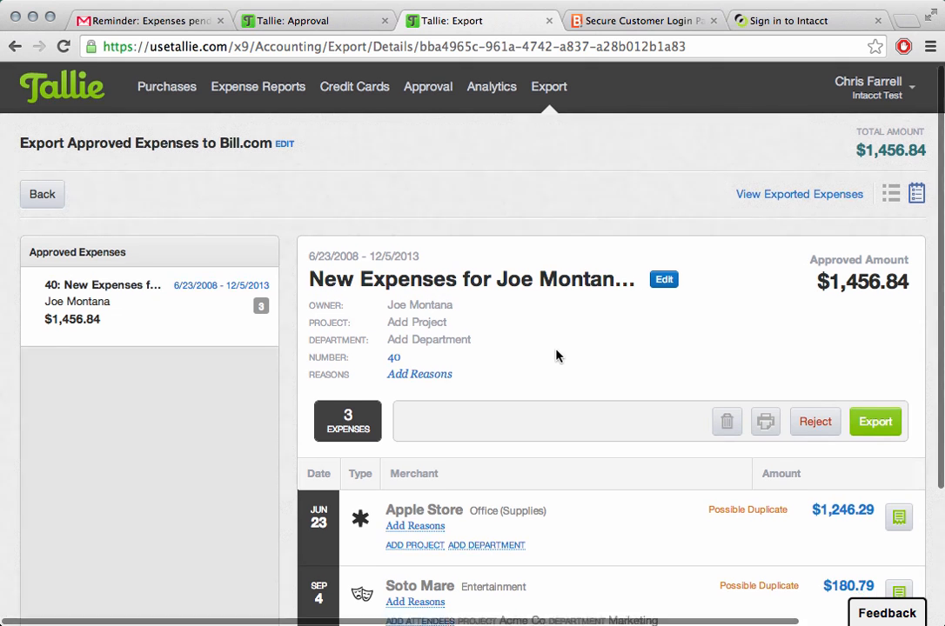
scroll("down", 3)
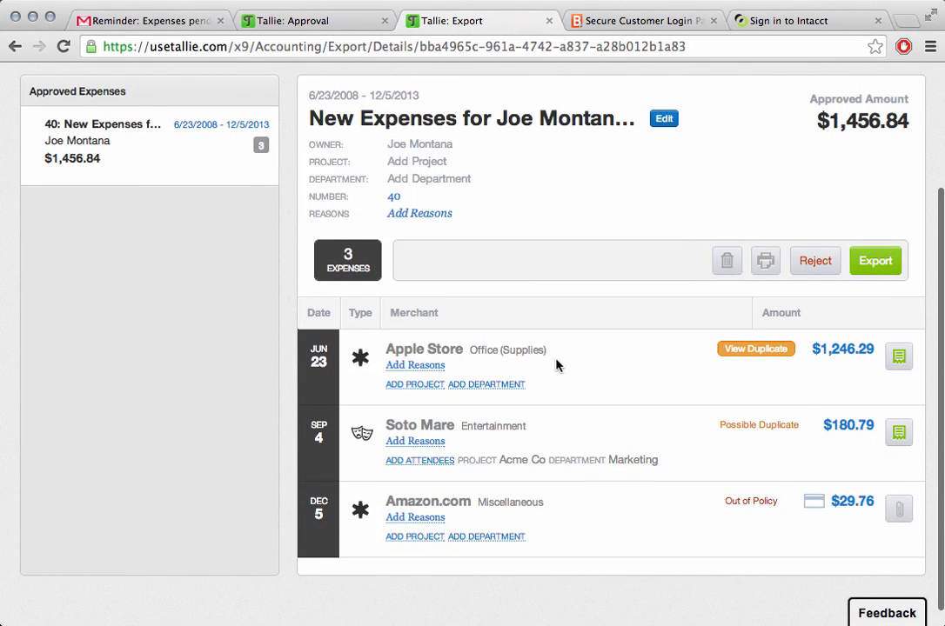
mouse_move(420, 395)
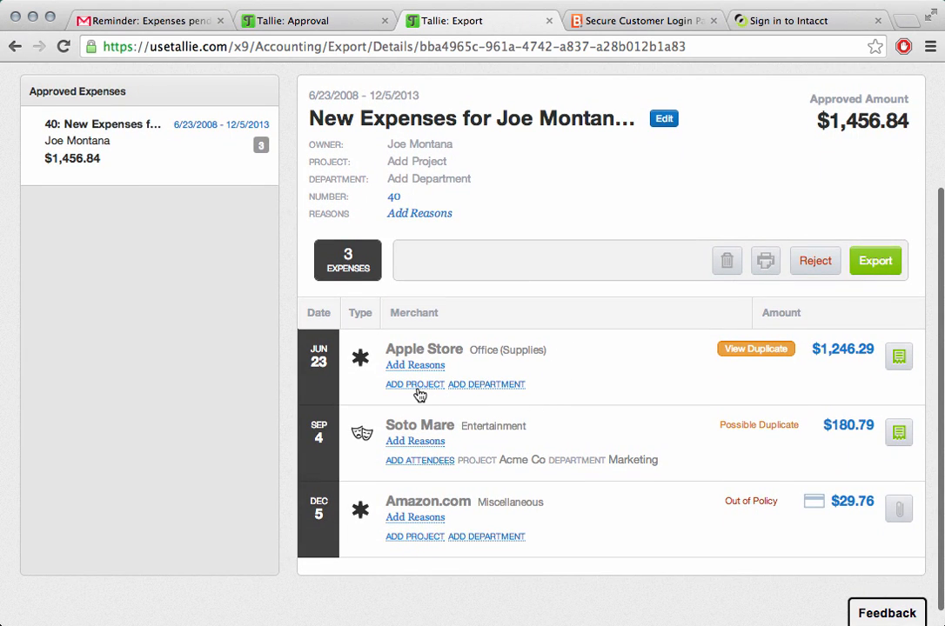
mouse_move(426, 387)
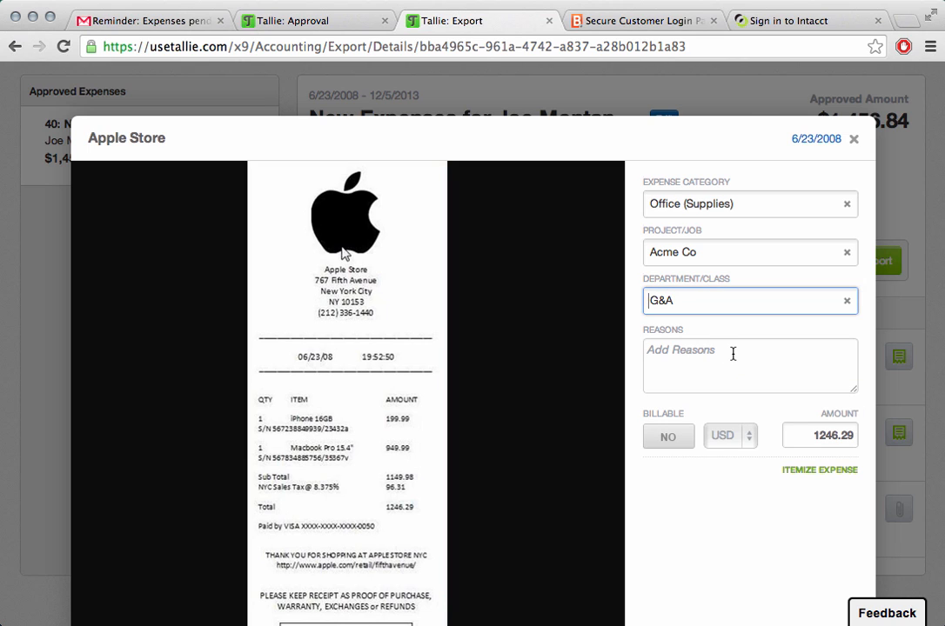
type("A")
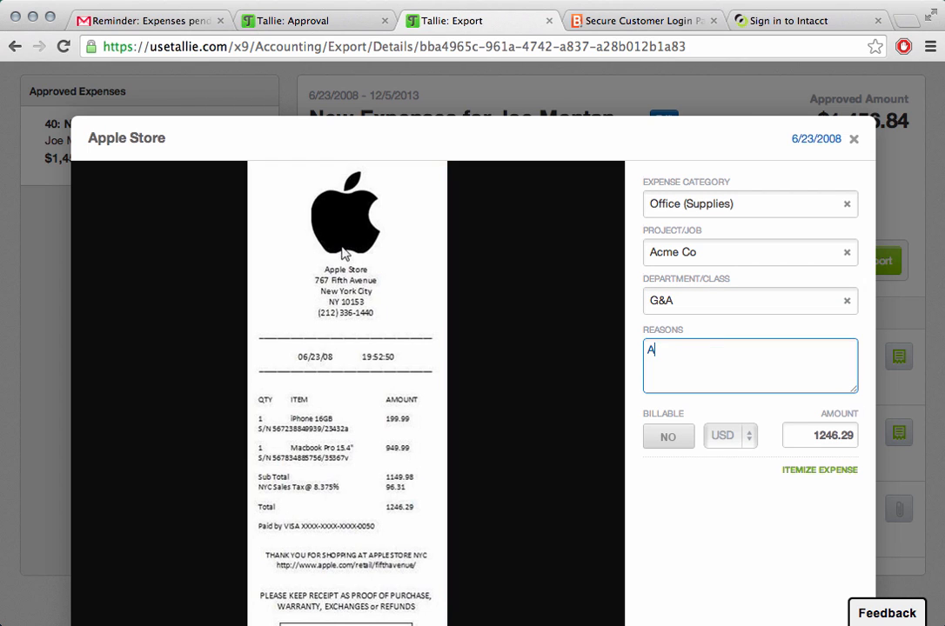
type("pple hard")
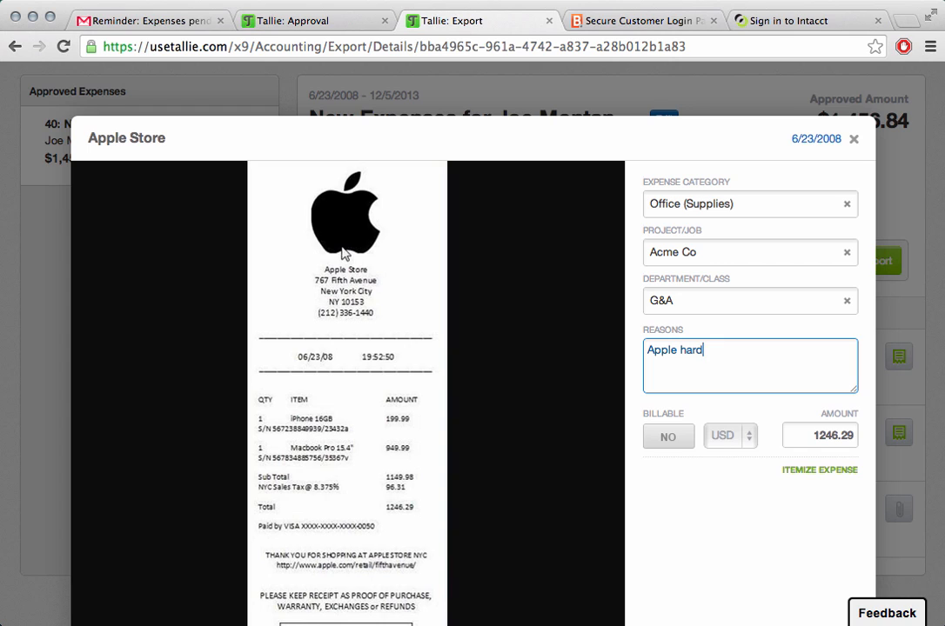
type("ware for")
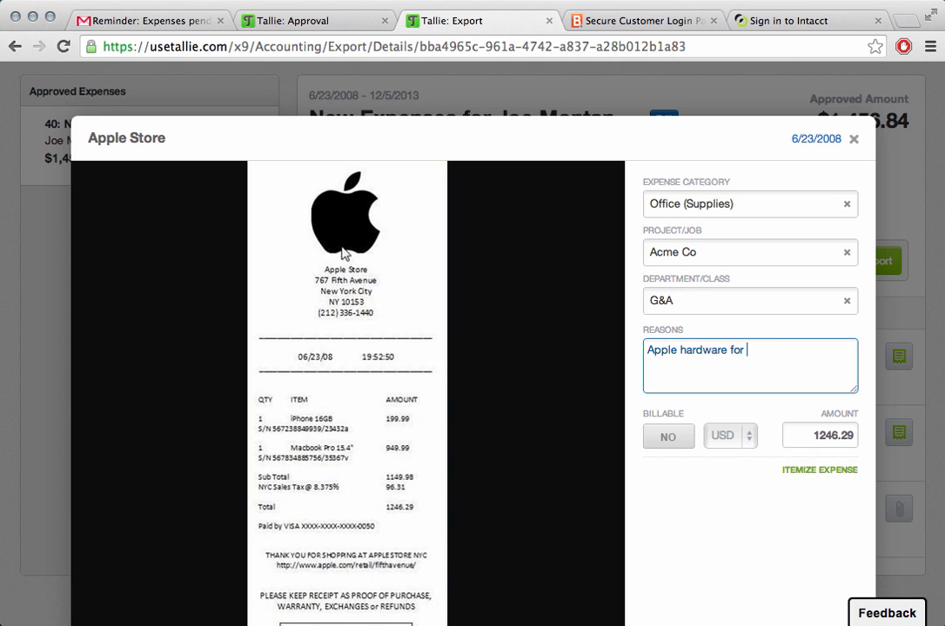
type("the accounting")
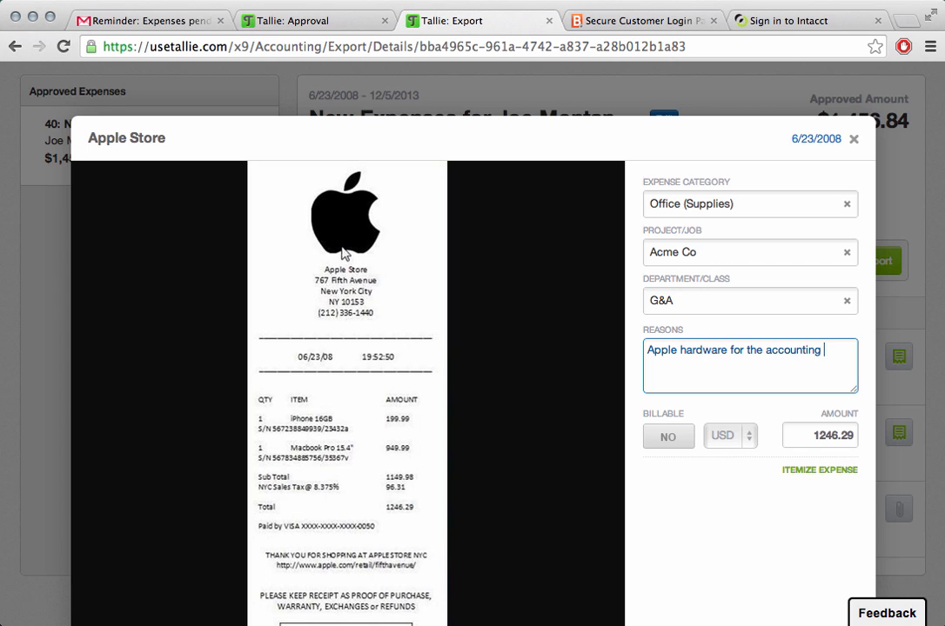
type("team.")
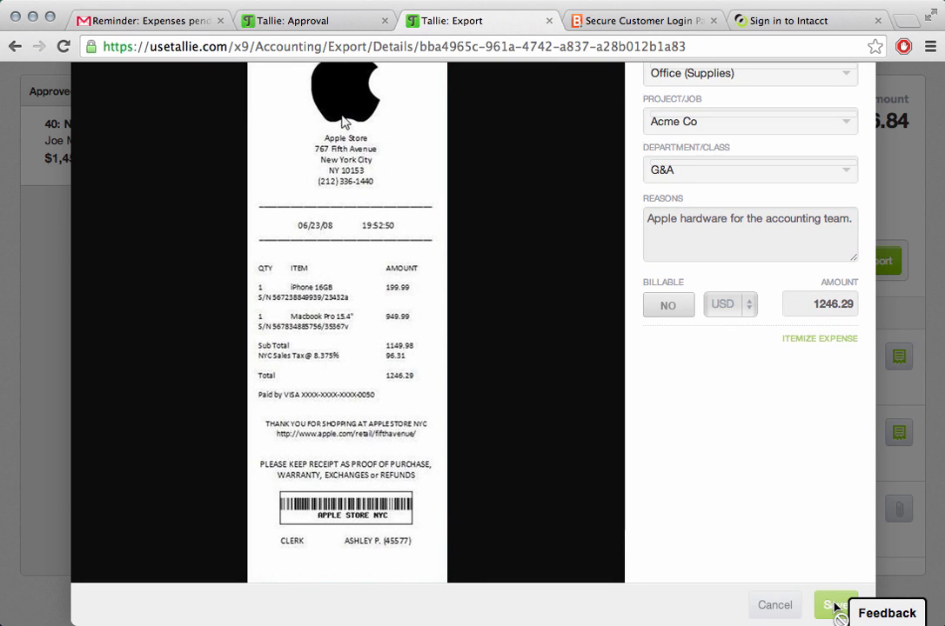
- Save the expense reason and export expense report 40 to Bill.com
left_click(833, 604)
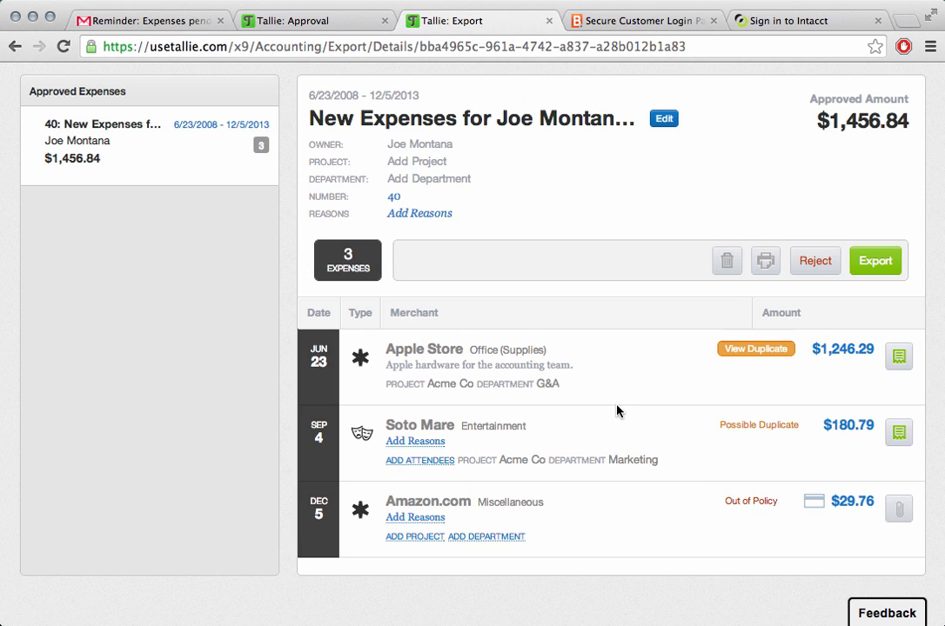
left_click(755, 349)
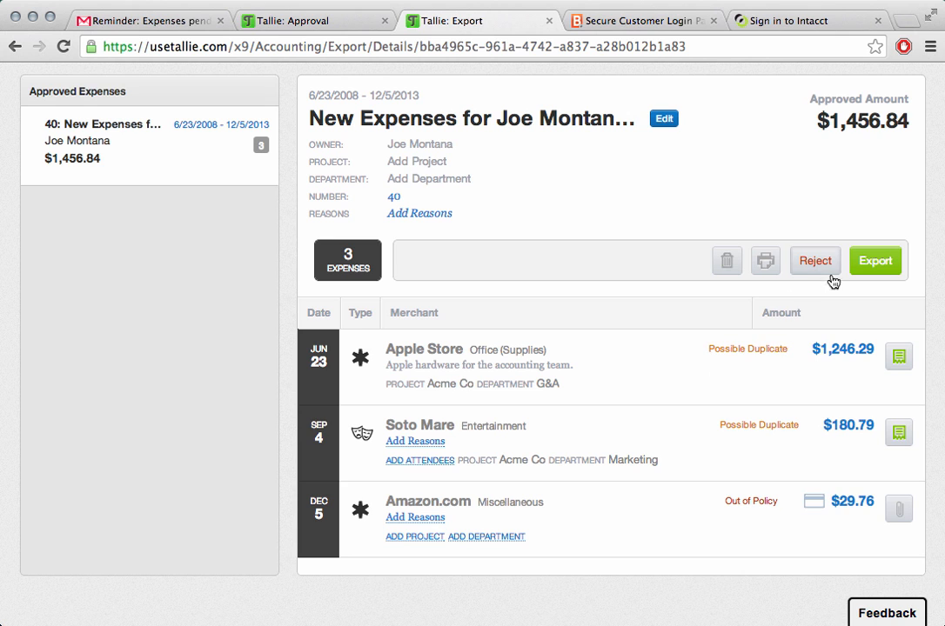
mouse_move(875, 260)
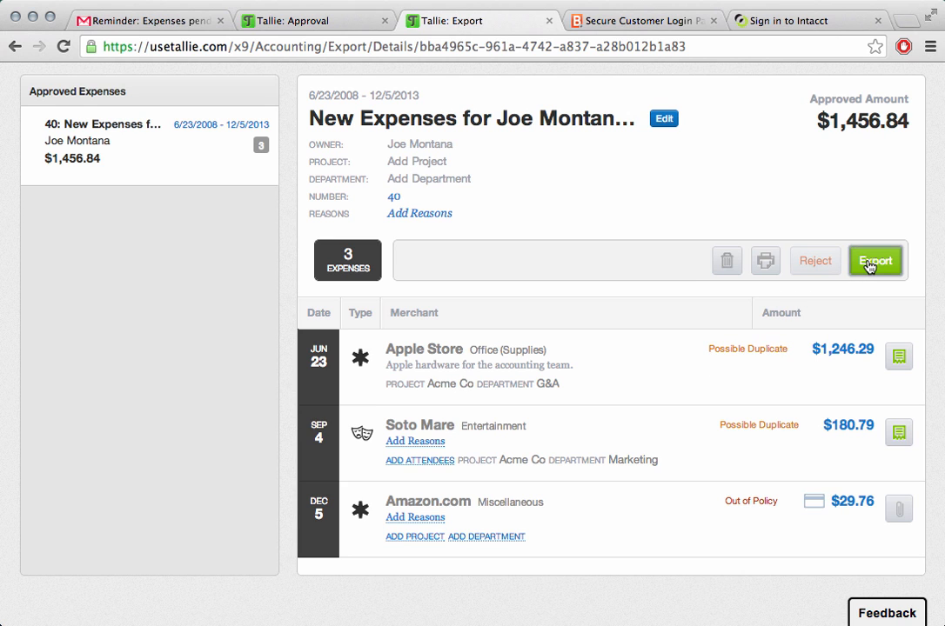
left_click(874, 260)
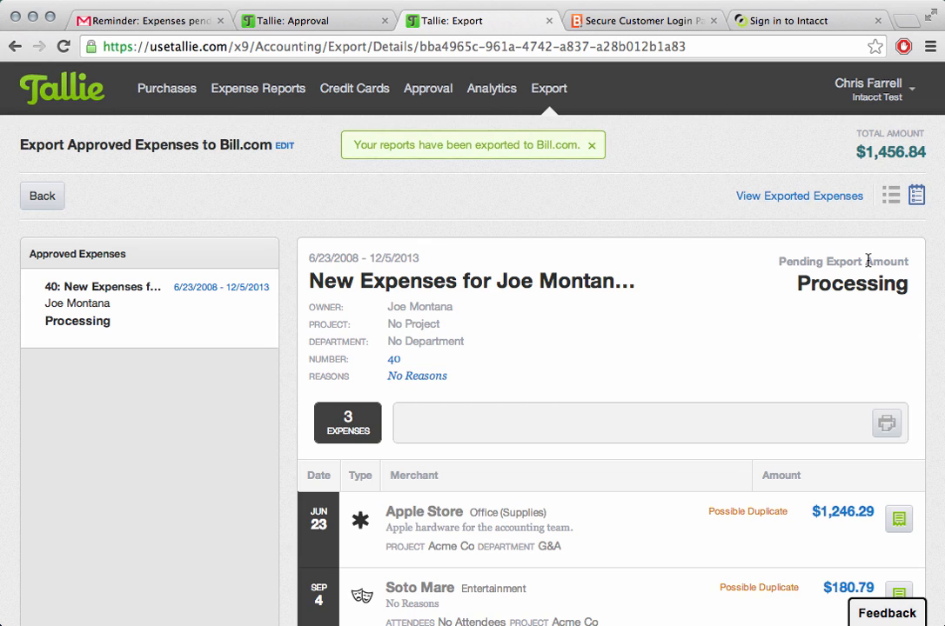
left_click(591, 145)
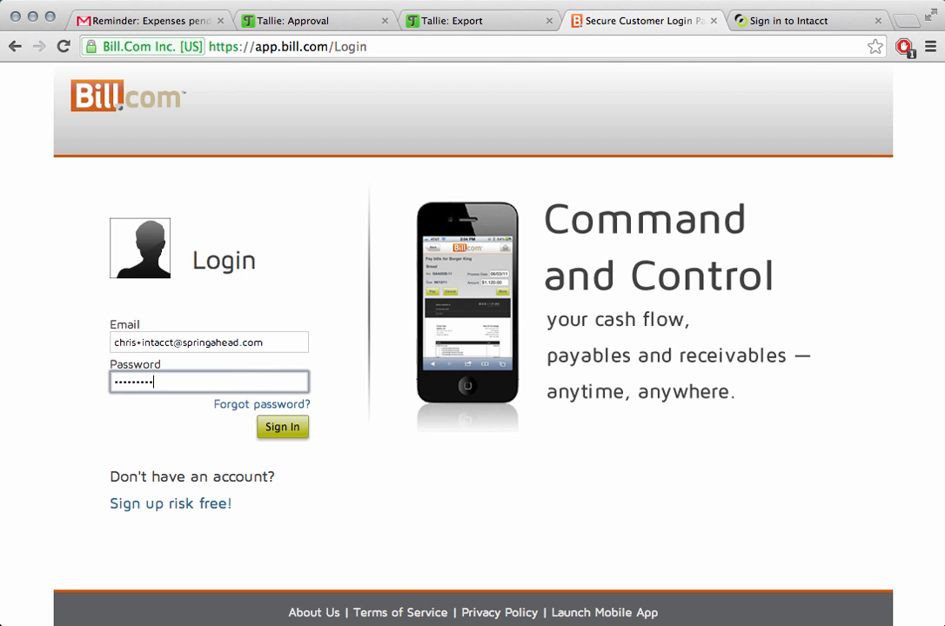
- Sign in to Bill.com and list Payables bills, showing unpaid Tallie 40 for $1,456.84
left_click(282, 427)
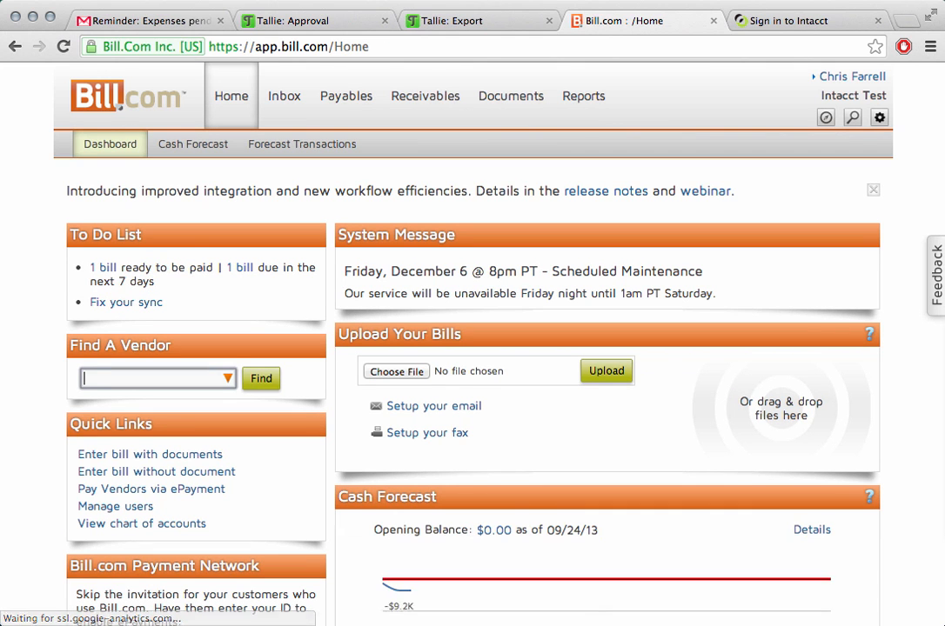
left_click(346, 95)
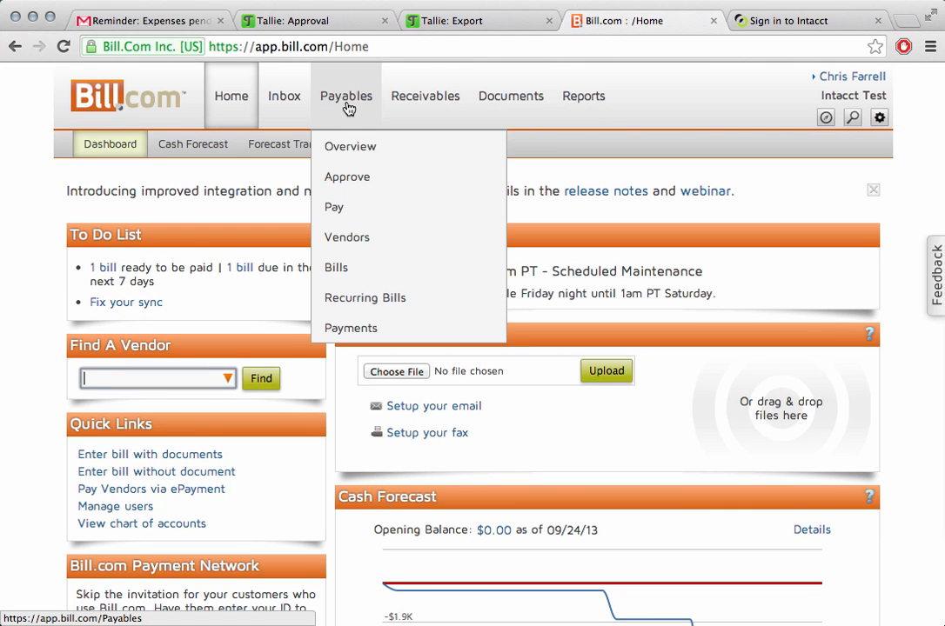
left_click(336, 267)
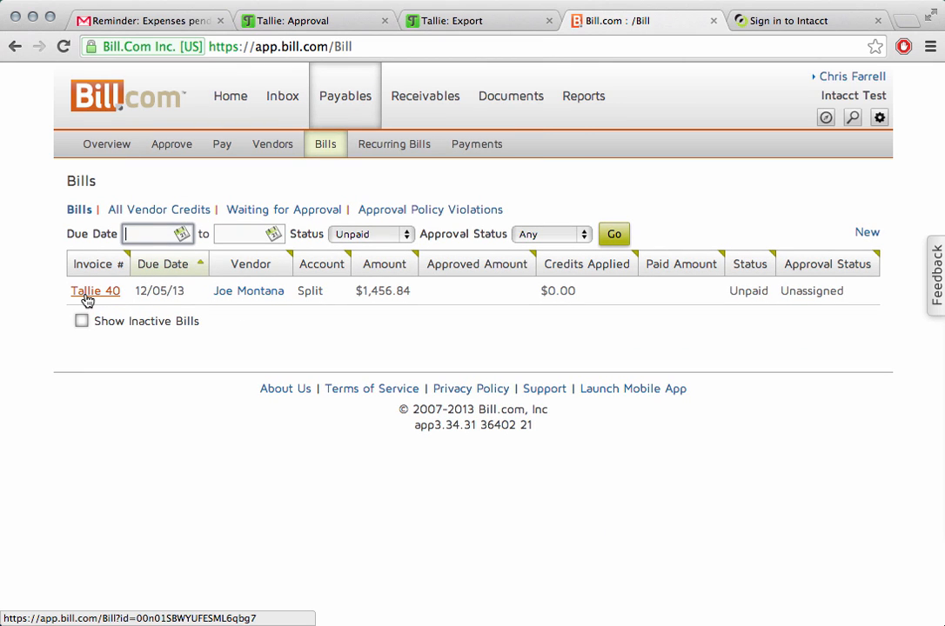
mouse_move(96, 291)
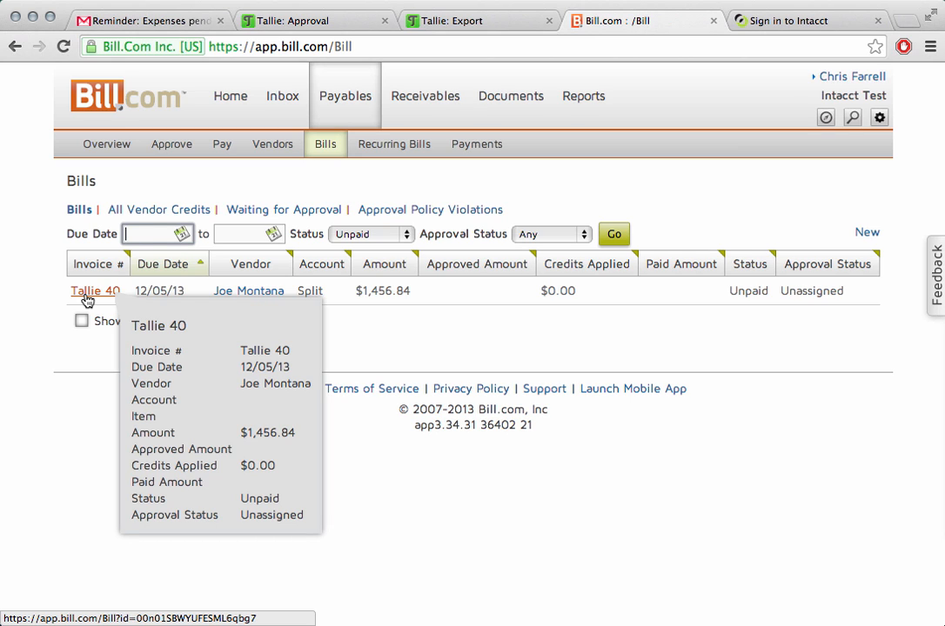
- Open bill Tallie 40, paging through receipts and reviewing its three expense lines
left_click(94, 291)
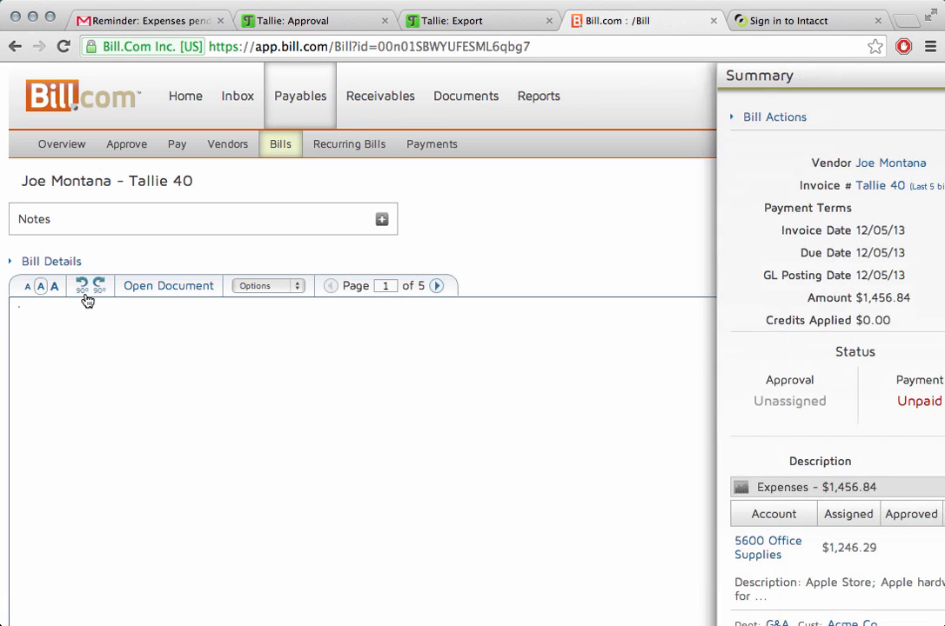
scroll("down", 3)
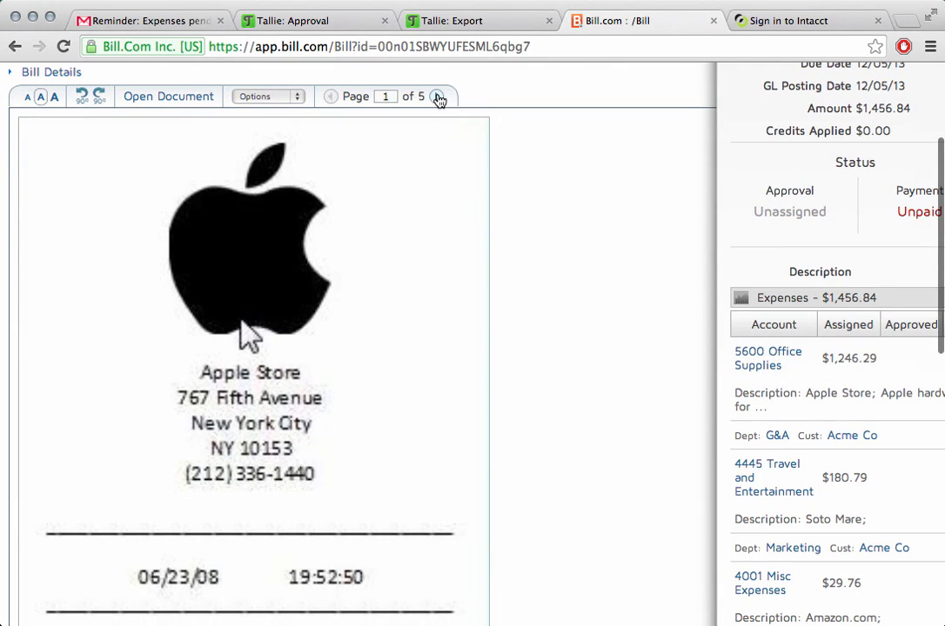
left_click(439, 97)
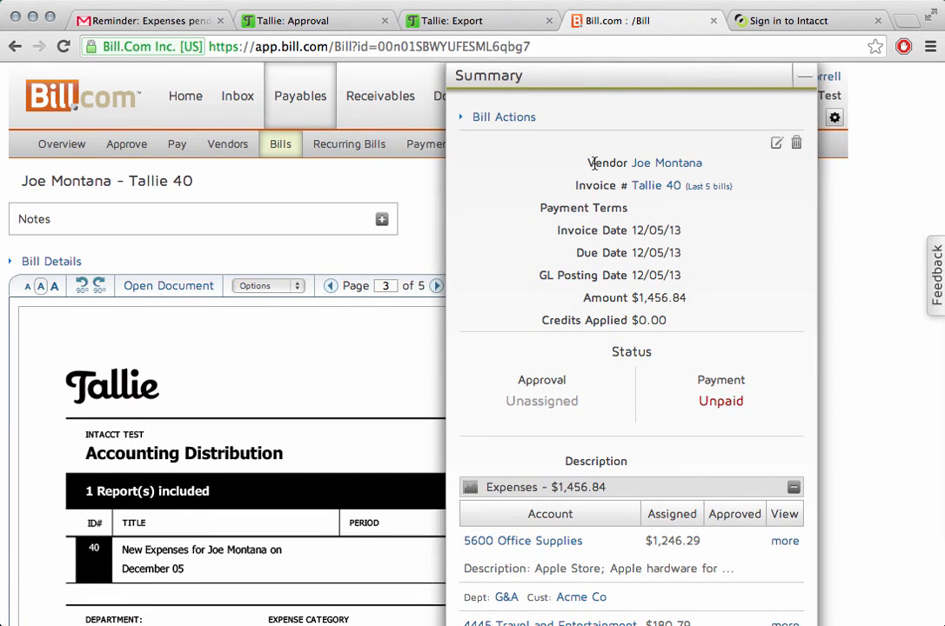
mouse_move(655, 185)
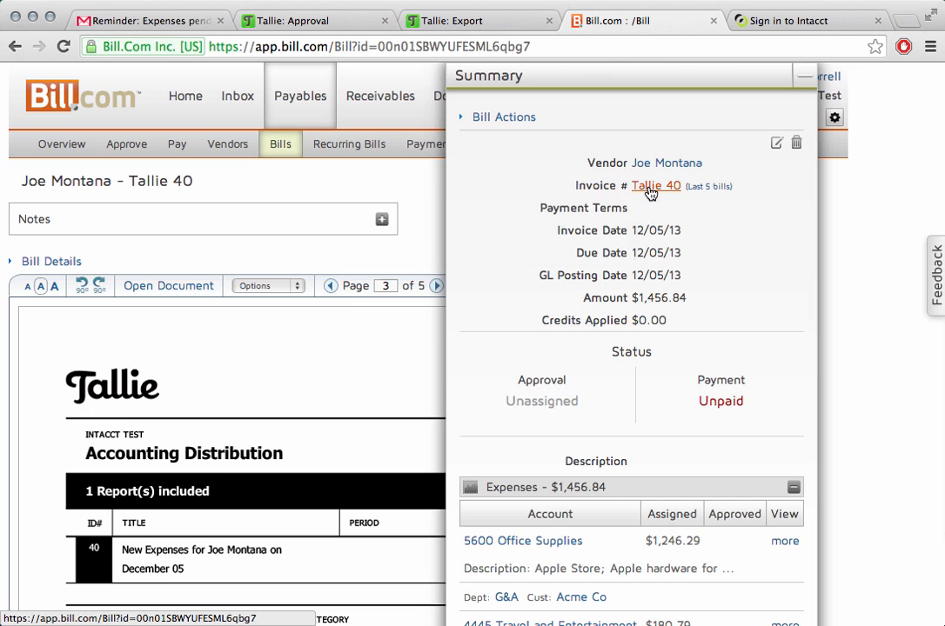
mouse_move(717, 276)
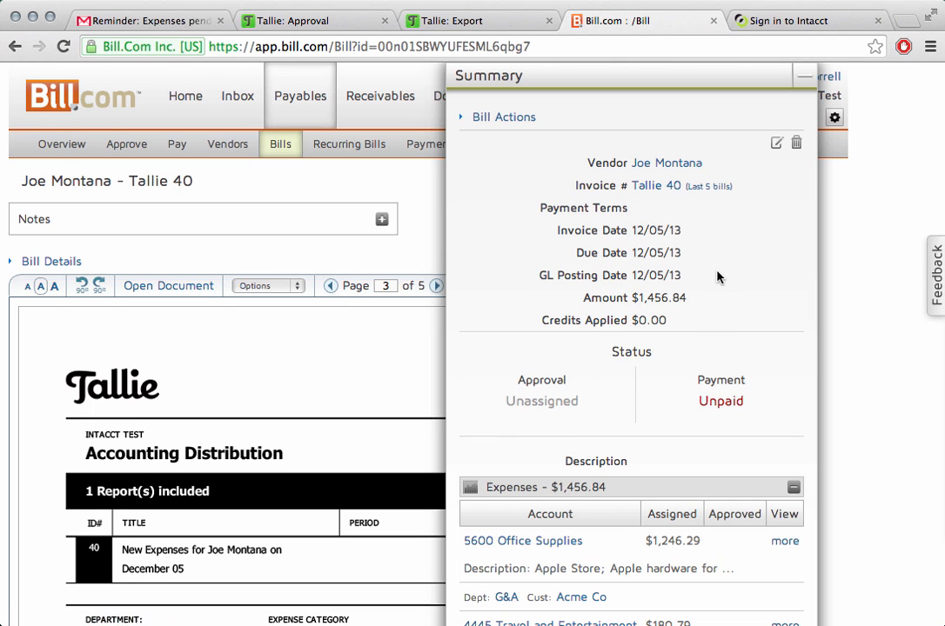
scroll("down", 3)
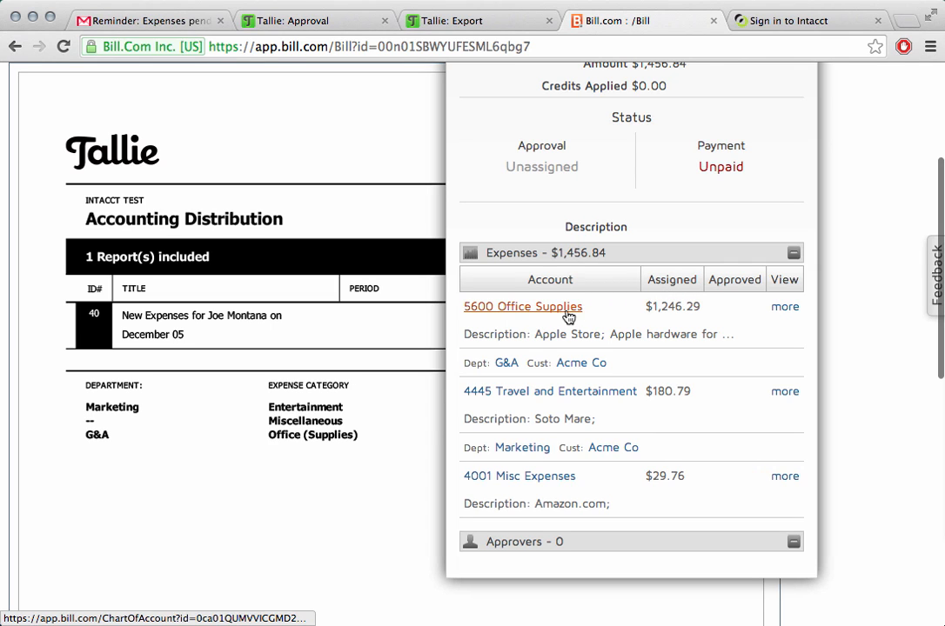
mouse_move(543, 340)
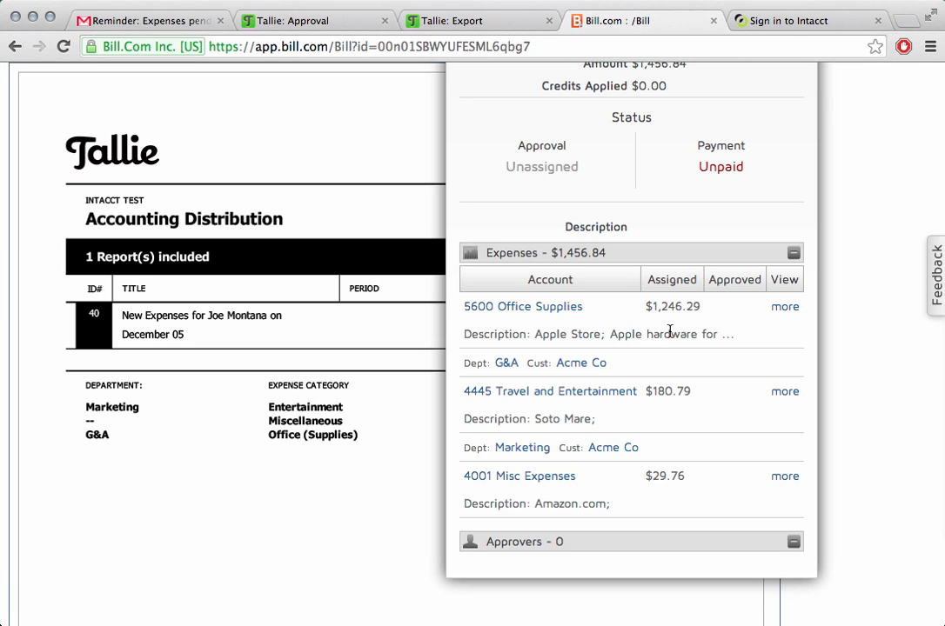
mouse_move(580, 362)
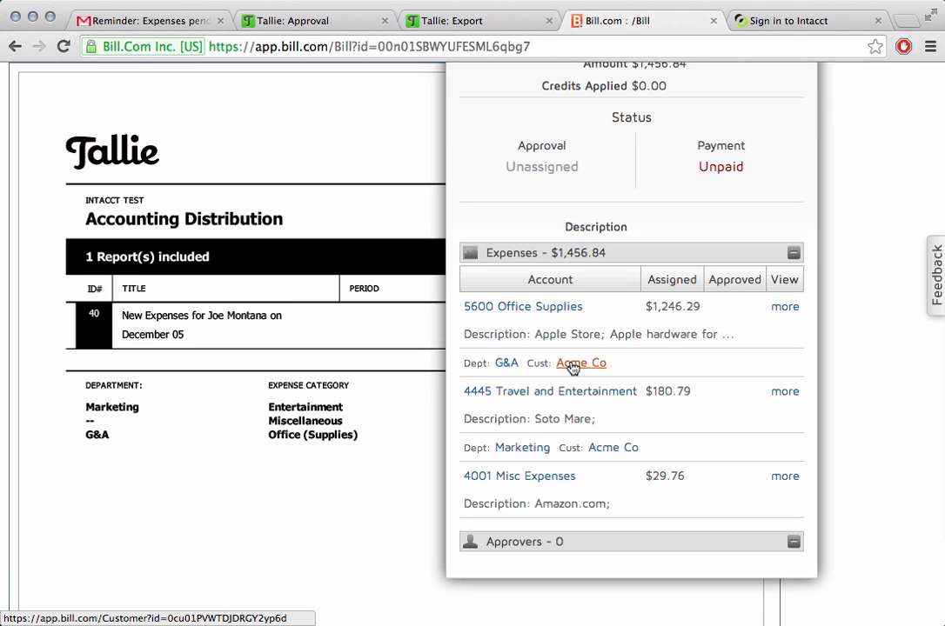
mouse_move(719, 422)
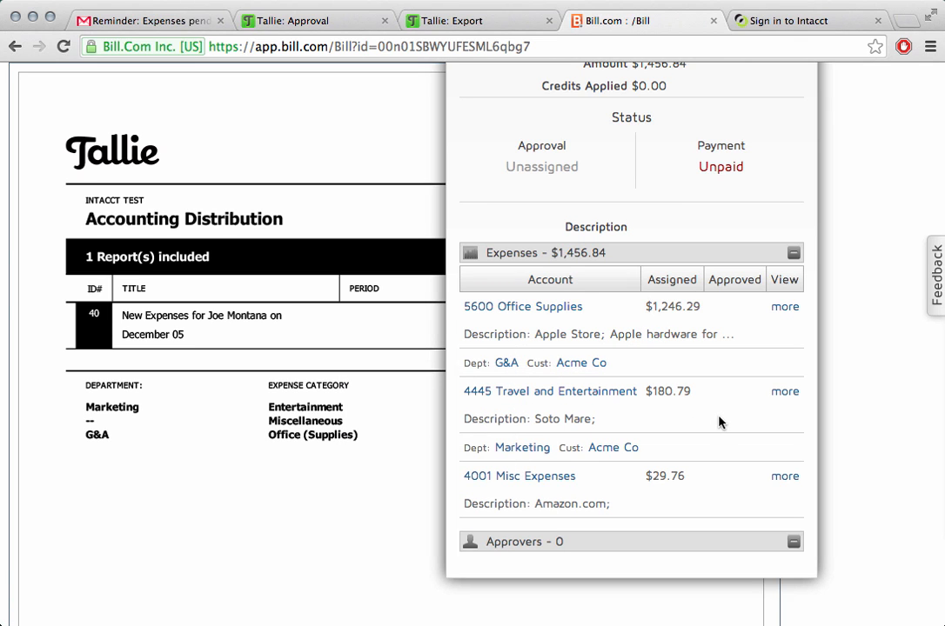
scroll("up", 3)
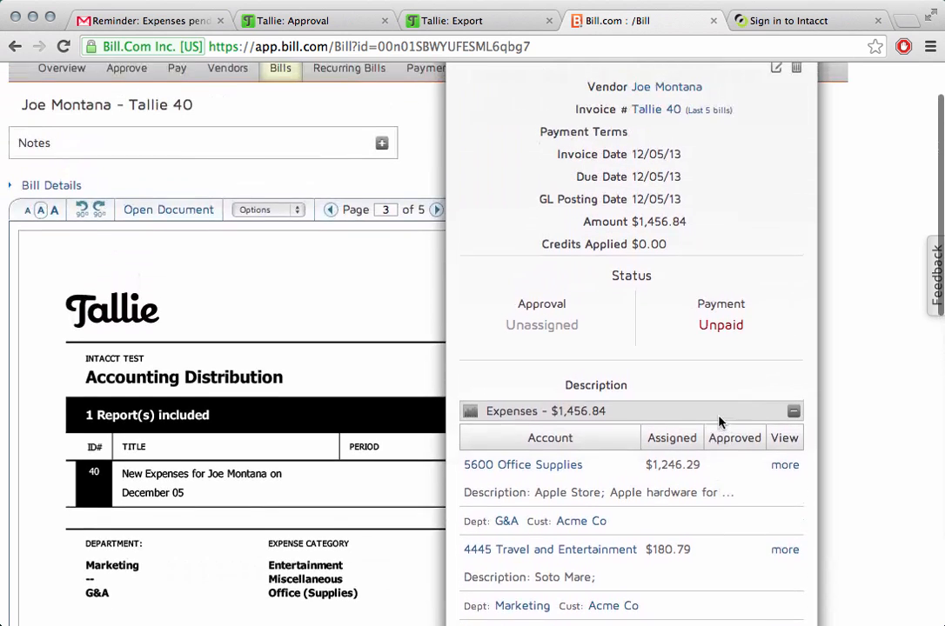
scroll("up", 3)
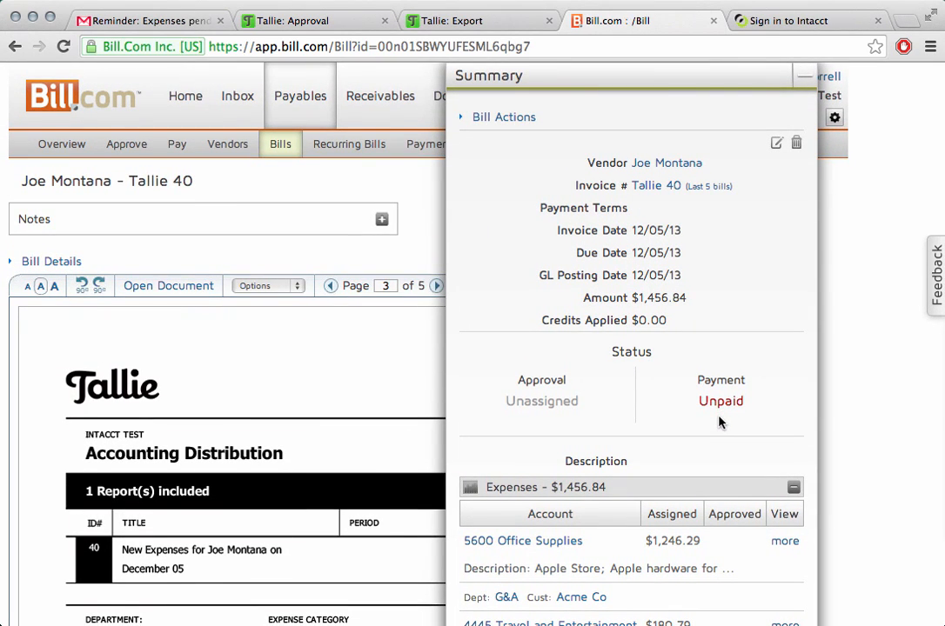
mouse_move(735, 372)
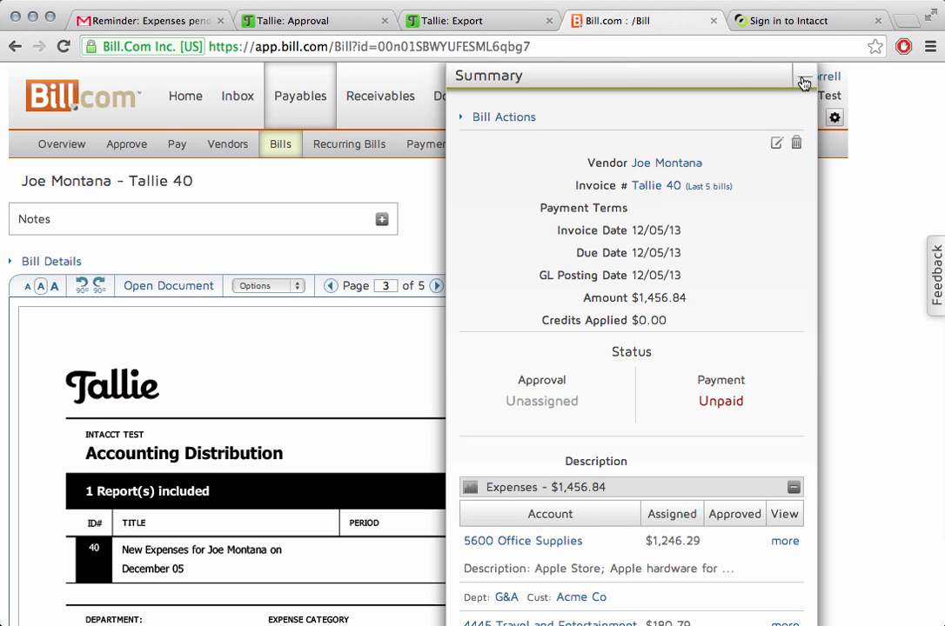
- Pay Tallie 40 as an Intacct-printed check without extra details, then run Sync Now
left_click(299, 96)
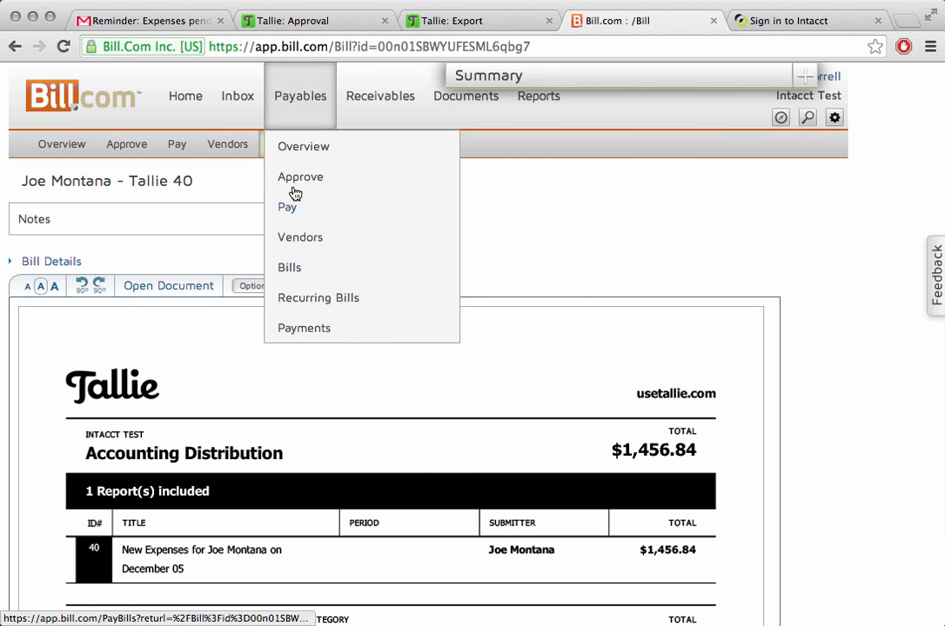
left_click(287, 206)
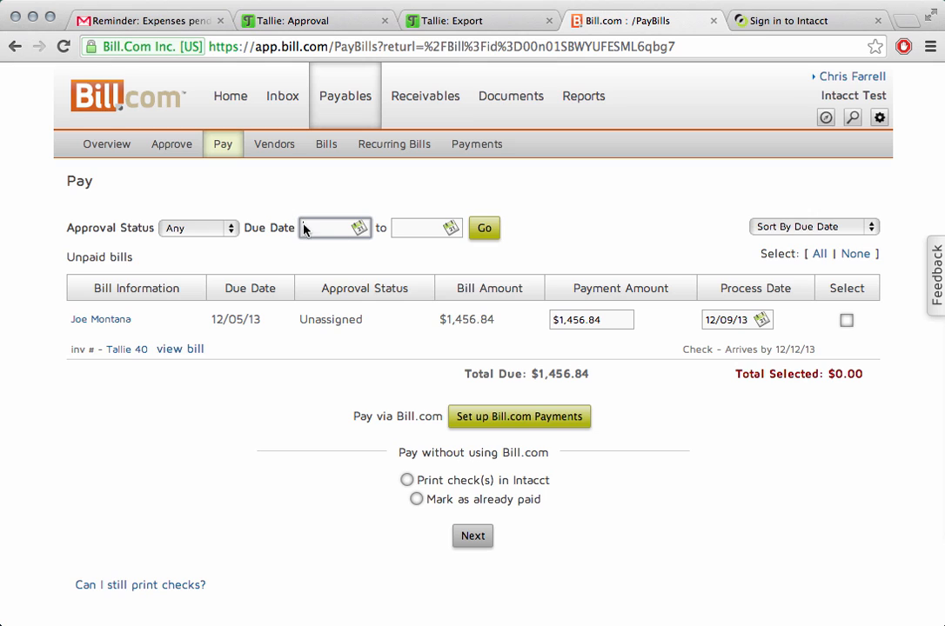
left_click(846, 320)
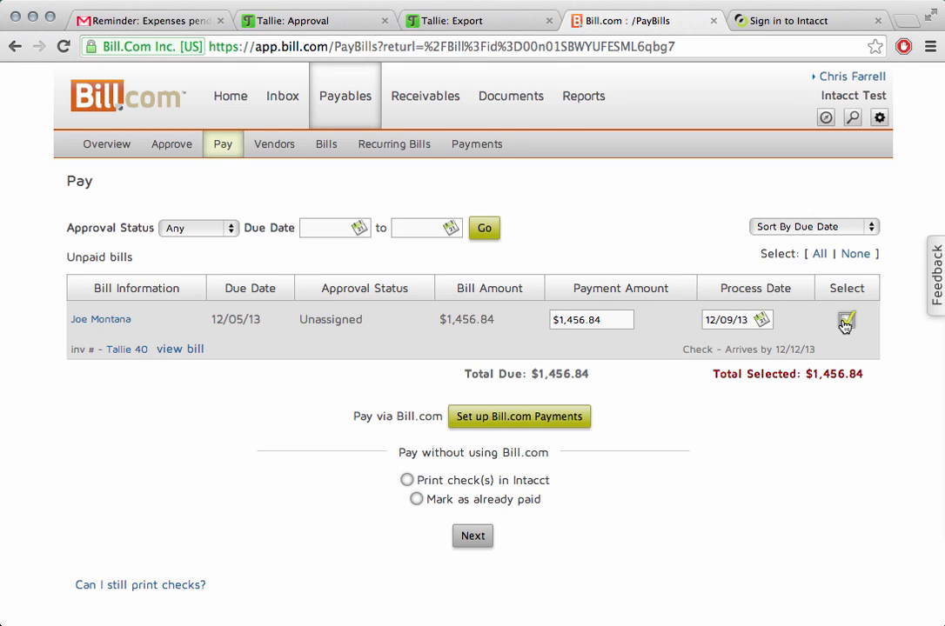
left_click(406, 480)
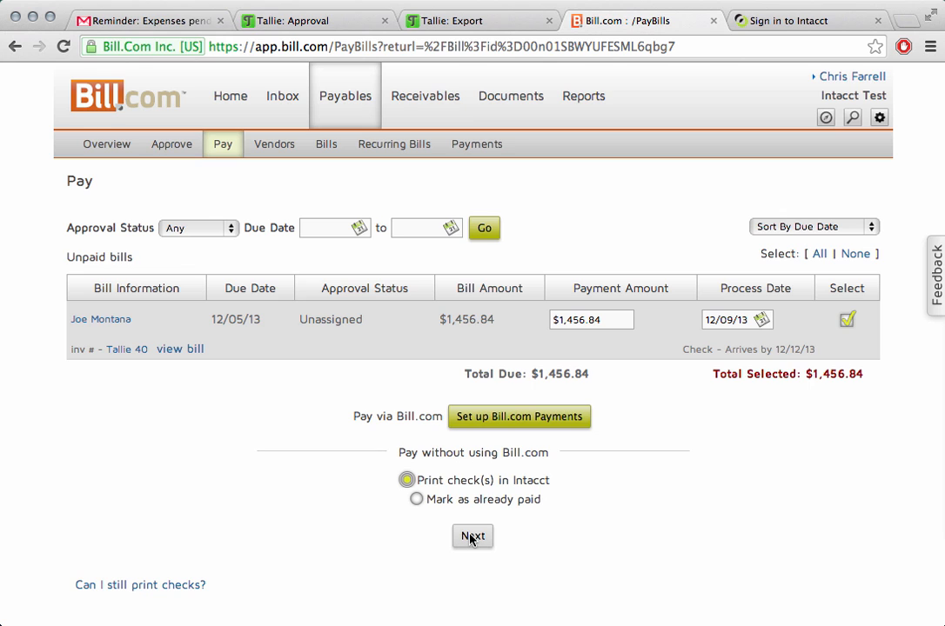
left_click(472, 536)
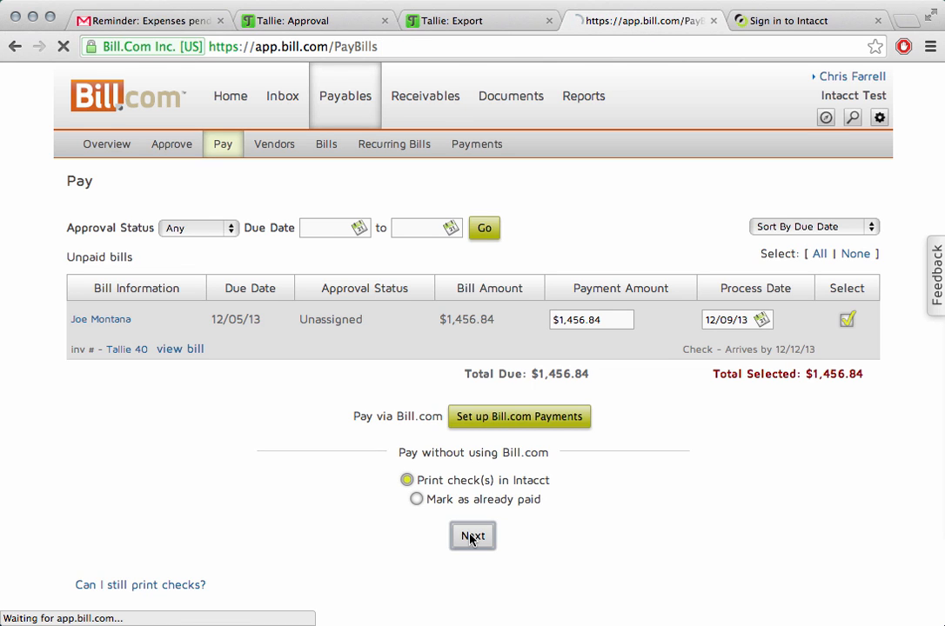
left_click(472, 536)
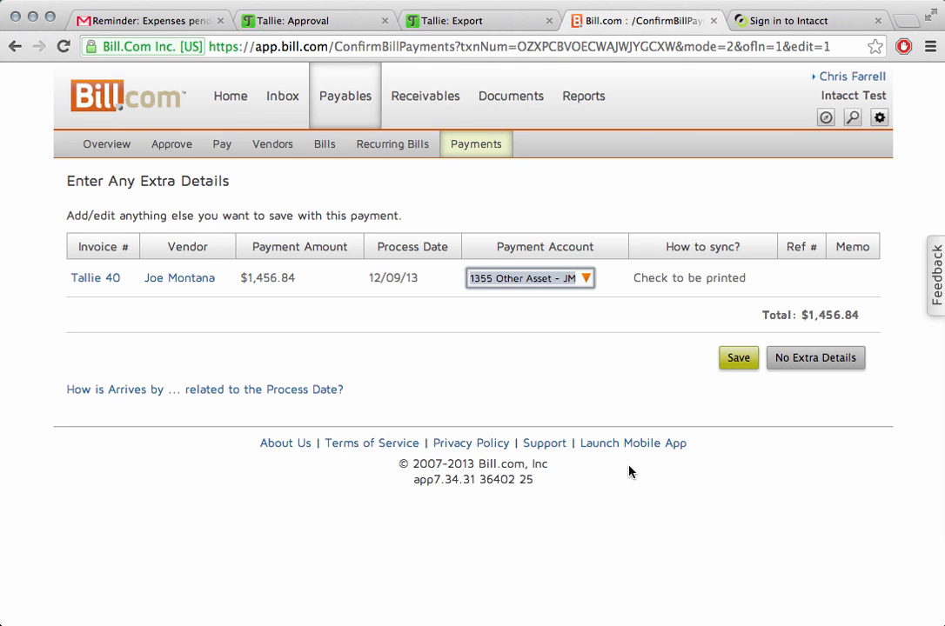
left_click(737, 358)
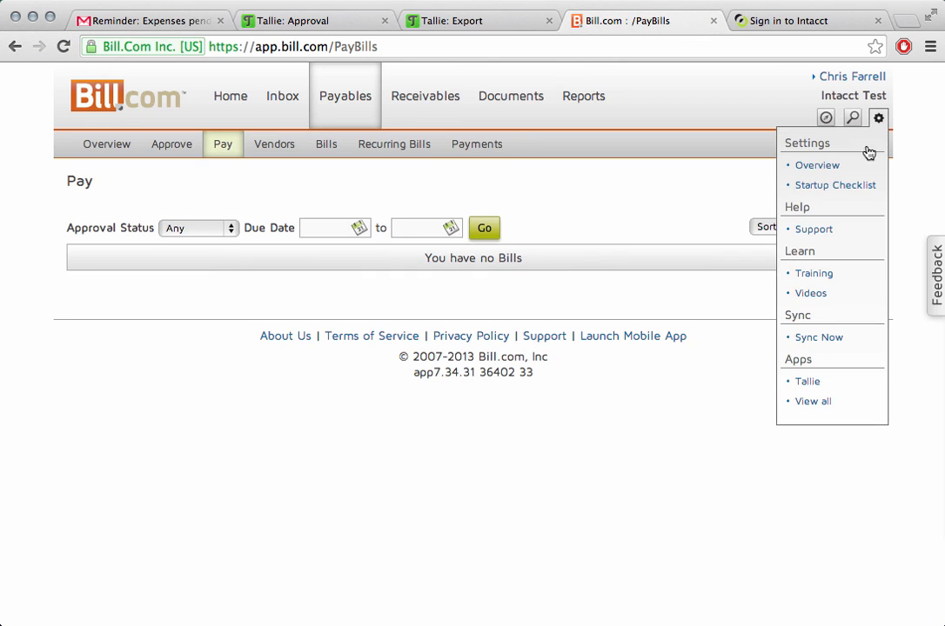
left_click(818, 338)
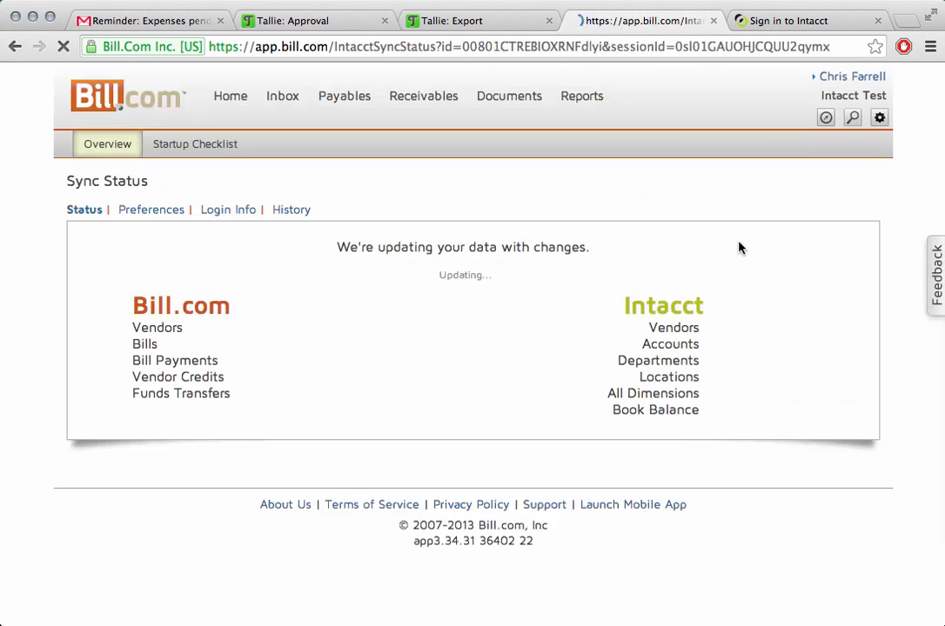
left_click(804, 20)
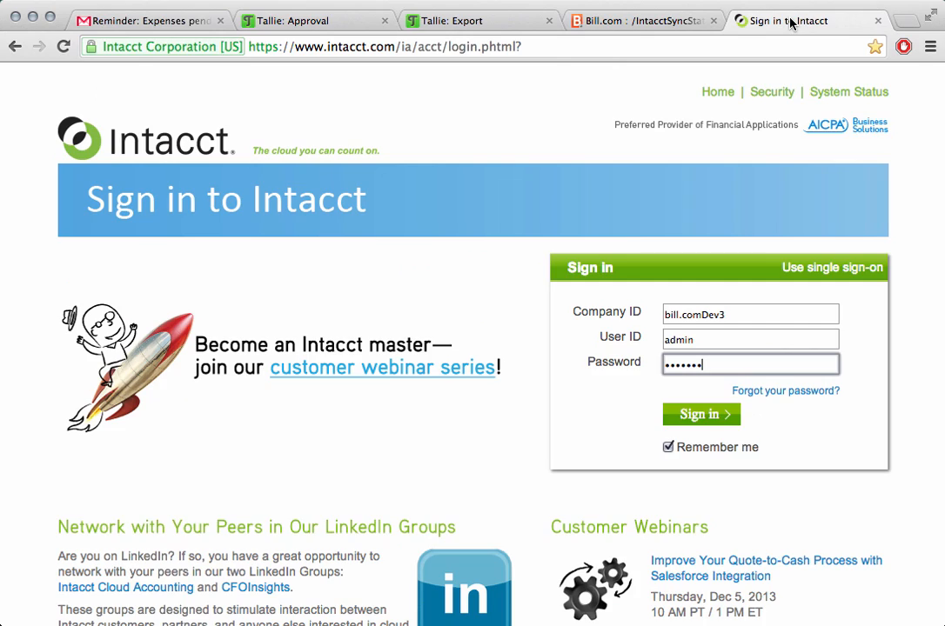
- Sign in to Intacct and list Accounts Payable bills showing approved Tallie 40
left_click(701, 414)
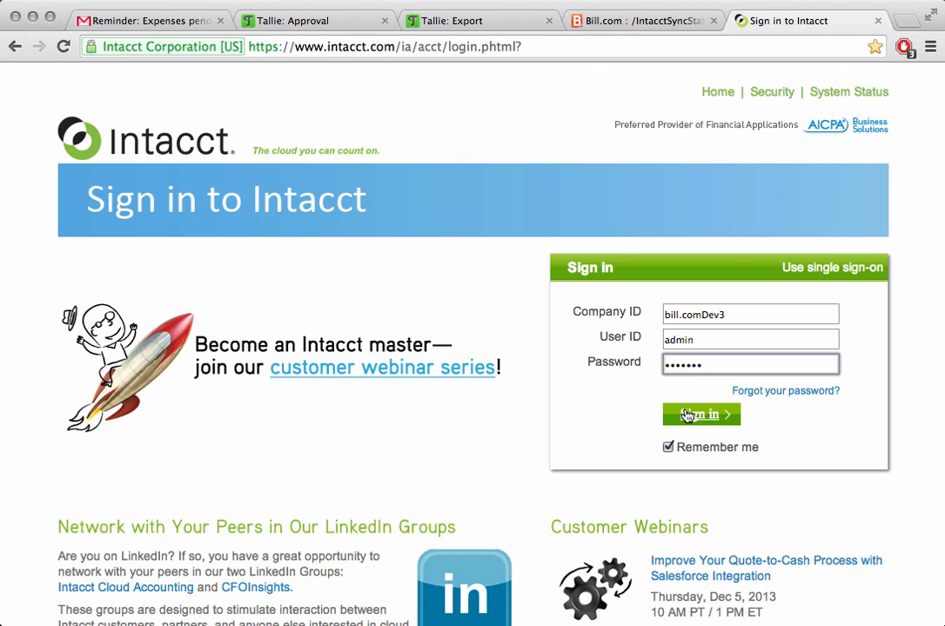
left_click(702, 414)
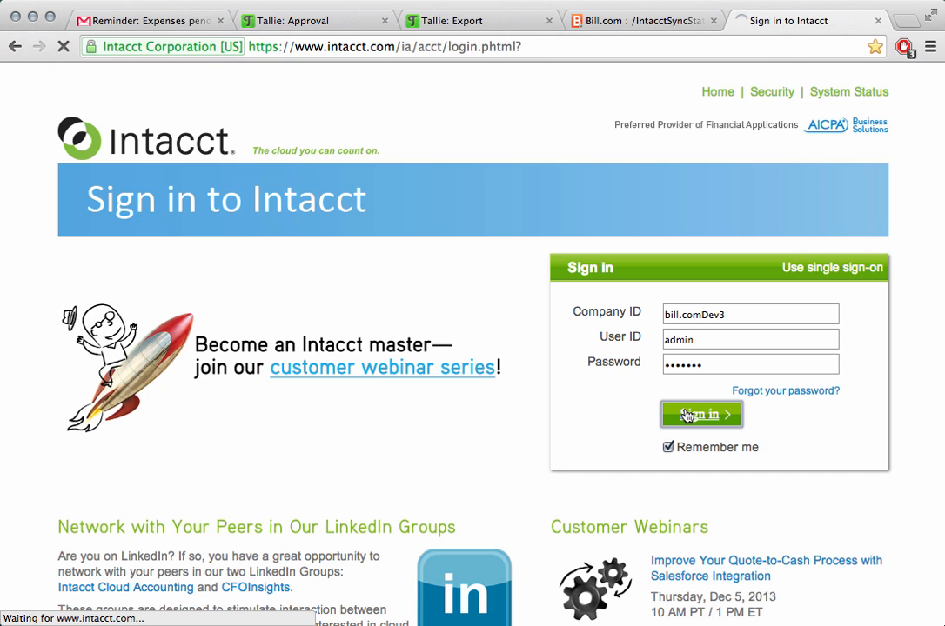
left_click(702, 414)
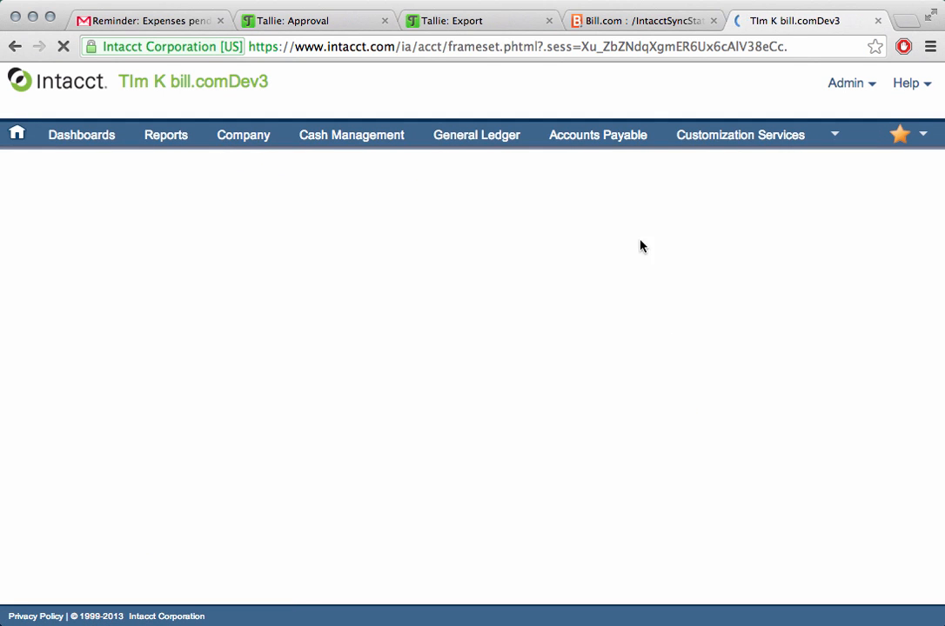
left_click(597, 135)
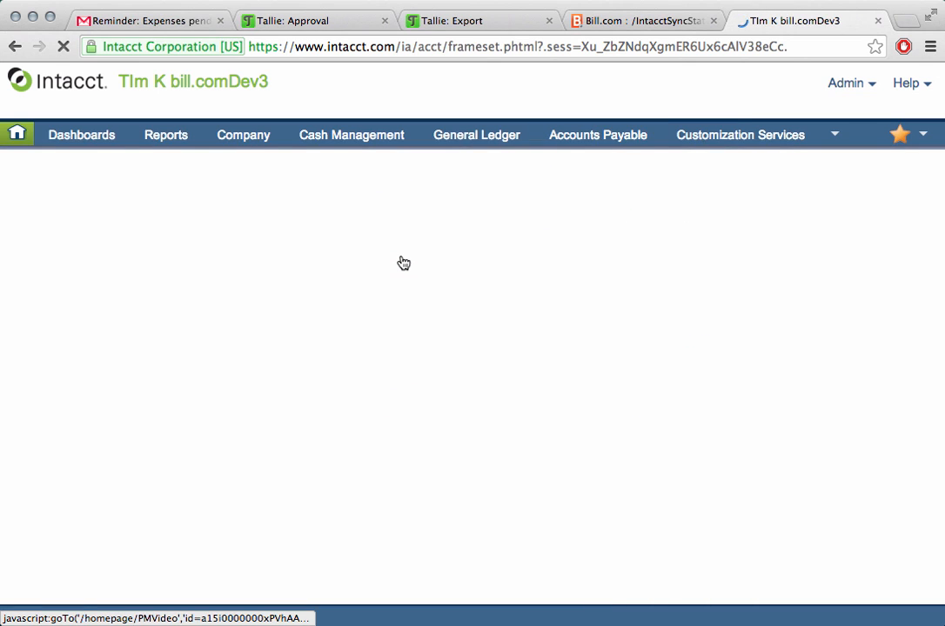
left_click(597, 135)
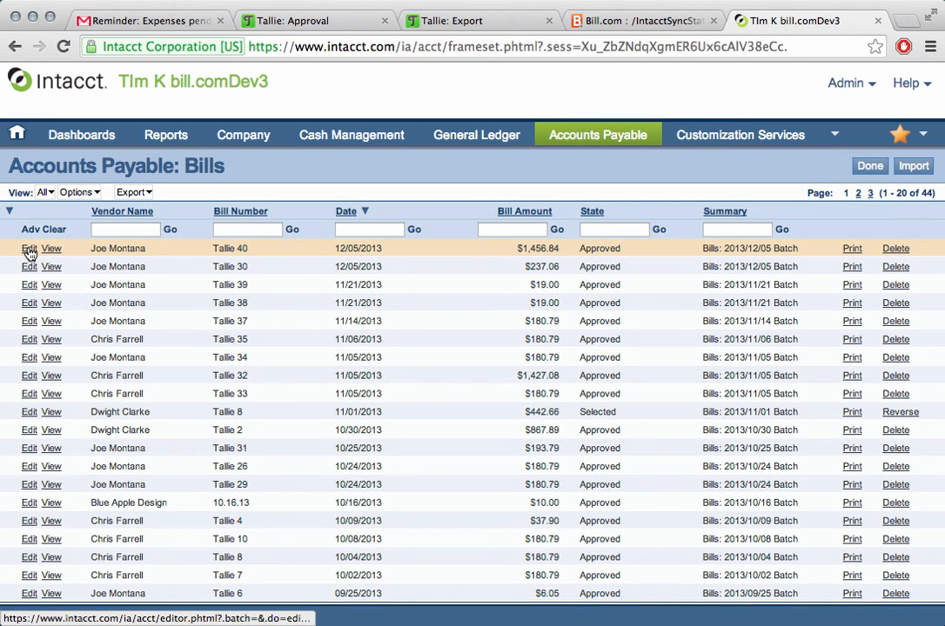
- View the Tallie 40 bill record, with three lines for Acme Co totaling 1,456.84
left_click(51, 248)
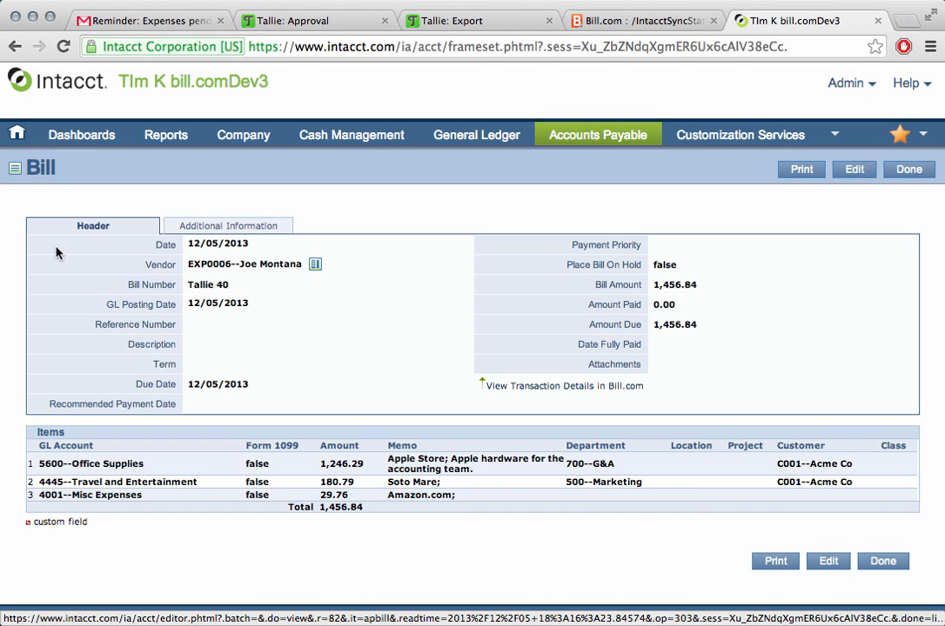
mouse_move(217, 268)
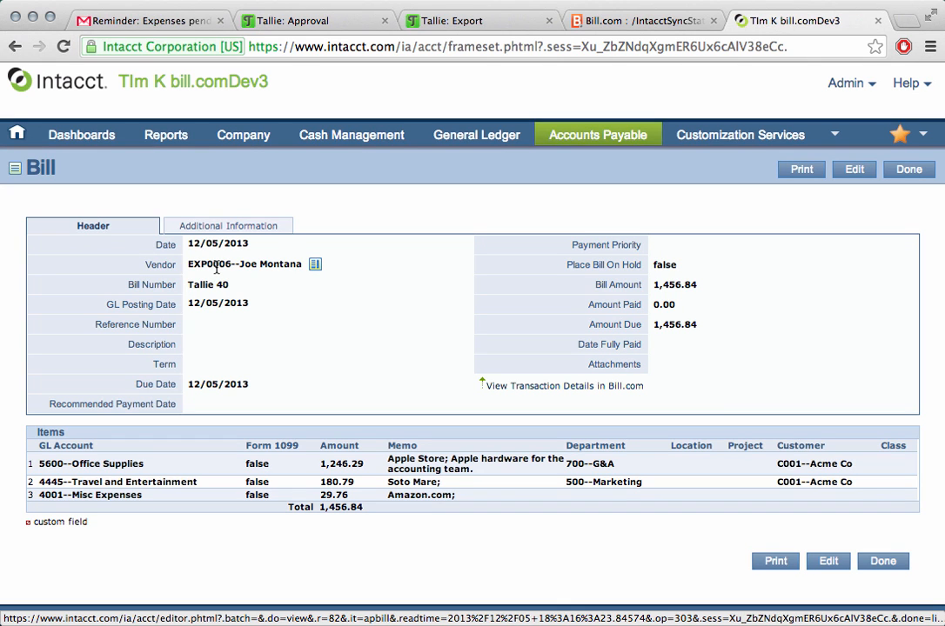
mouse_move(544, 317)
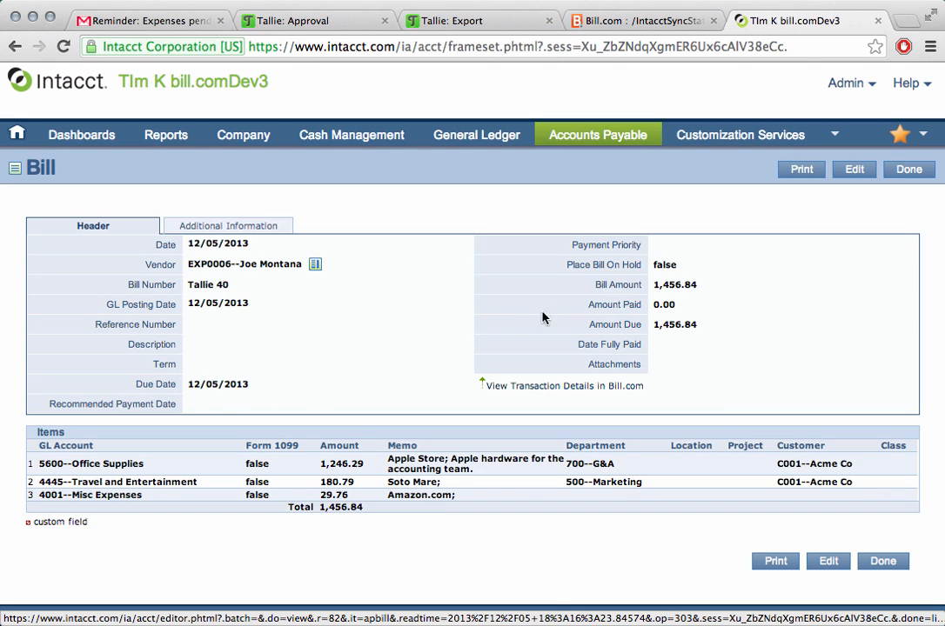
mouse_move(157, 450)
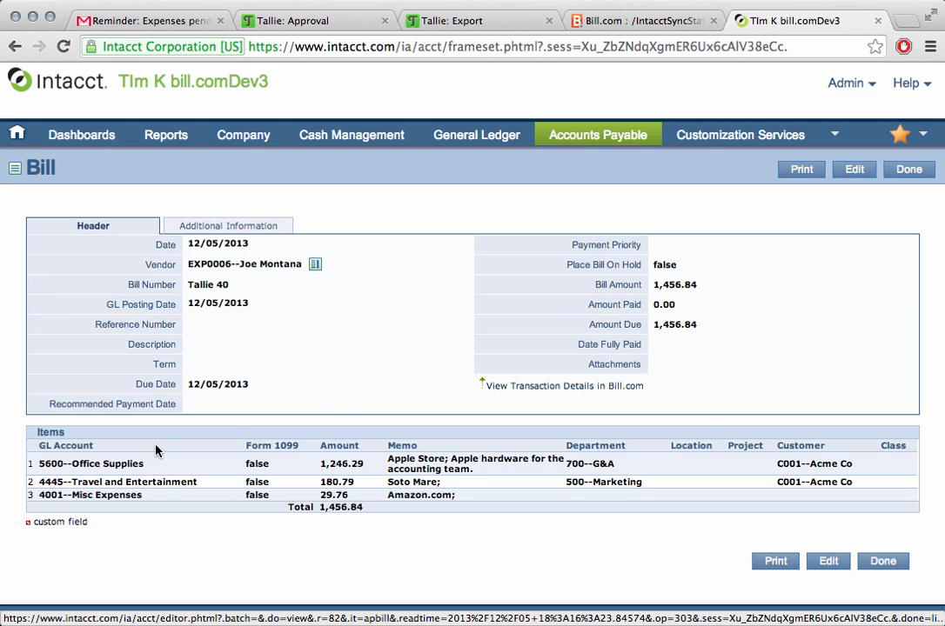
mouse_move(105, 479)
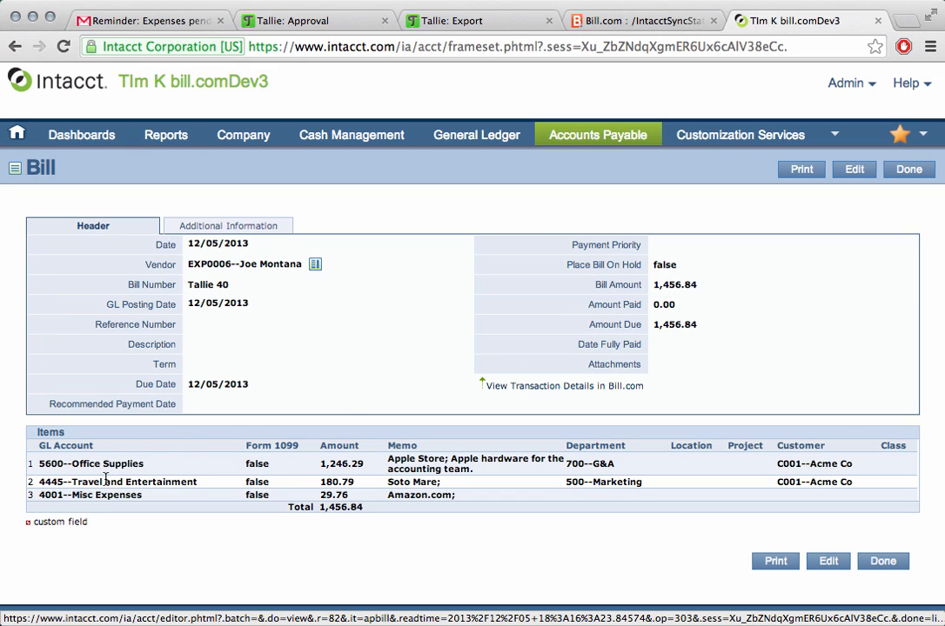
mouse_move(352, 500)
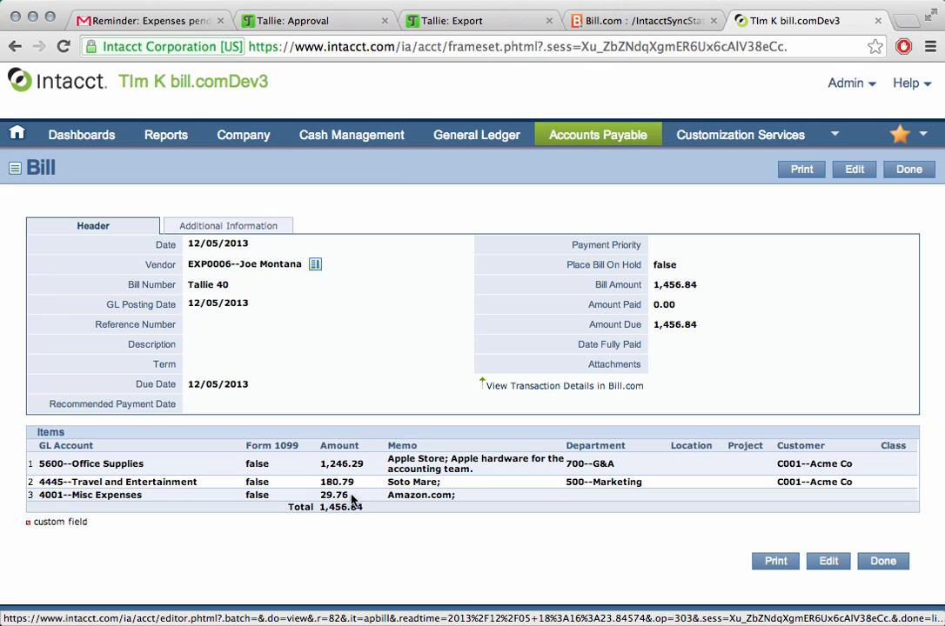
mouse_move(581, 462)
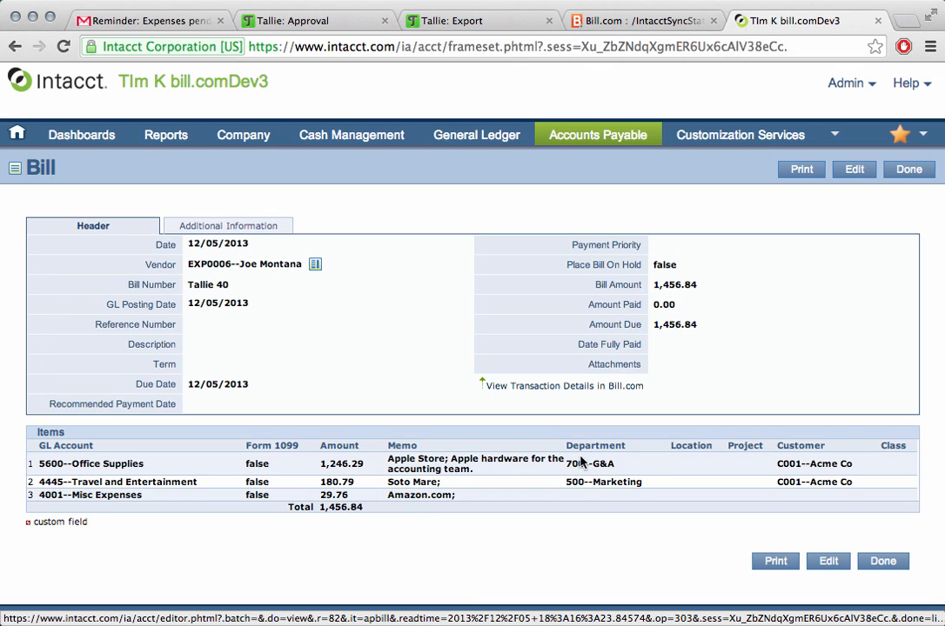
mouse_move(803, 481)
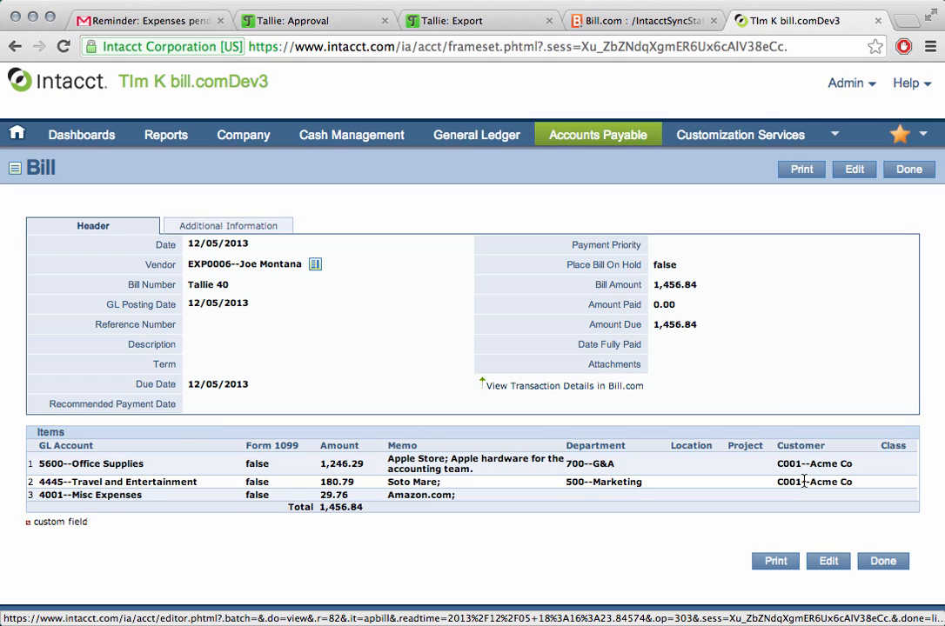
mouse_move(592, 389)
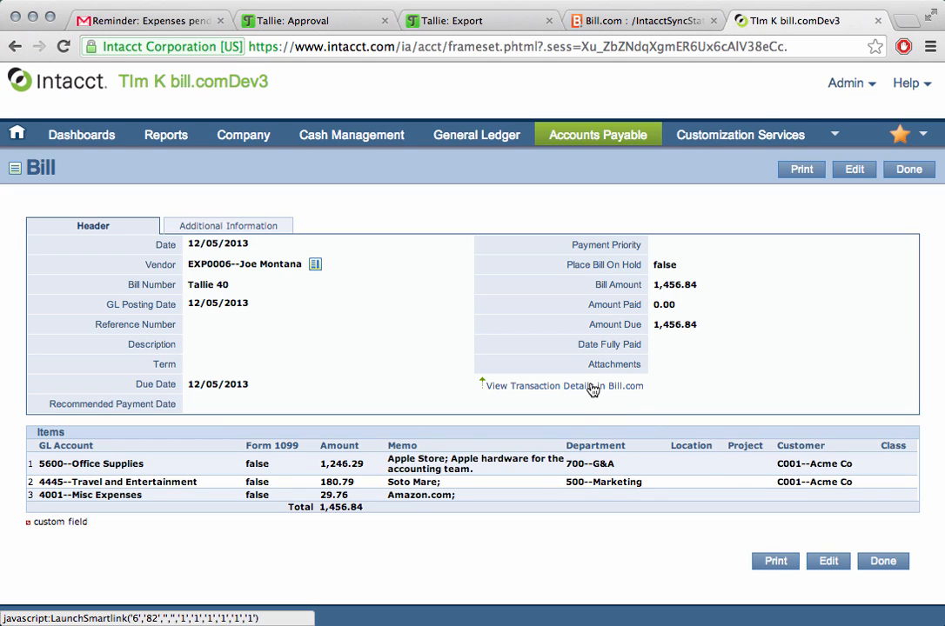
mouse_move(557, 389)
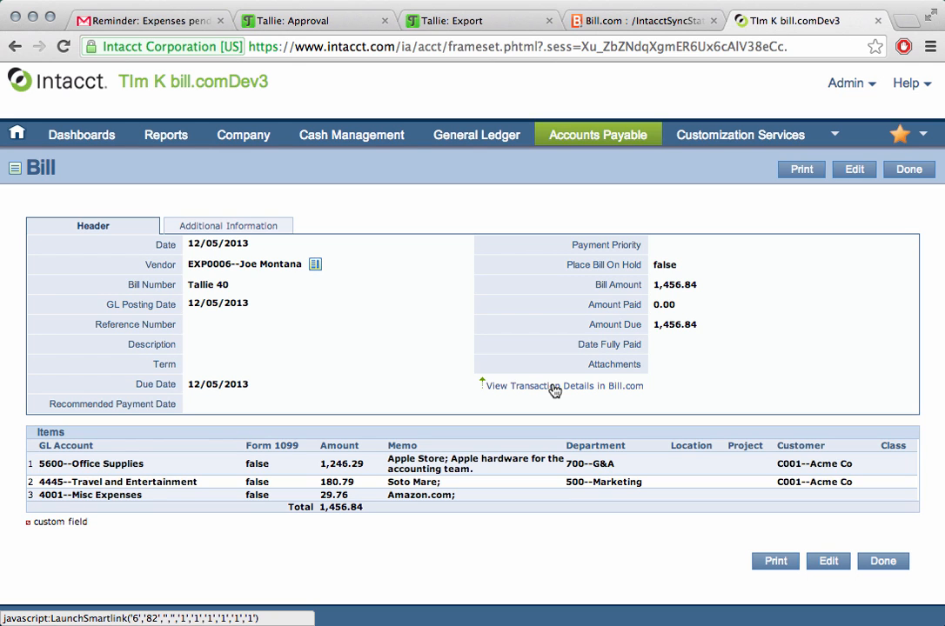
- Follow Intacct's link to Tallie 40 in Bill.com, showing the Apple Store receipt
left_click(561, 385)
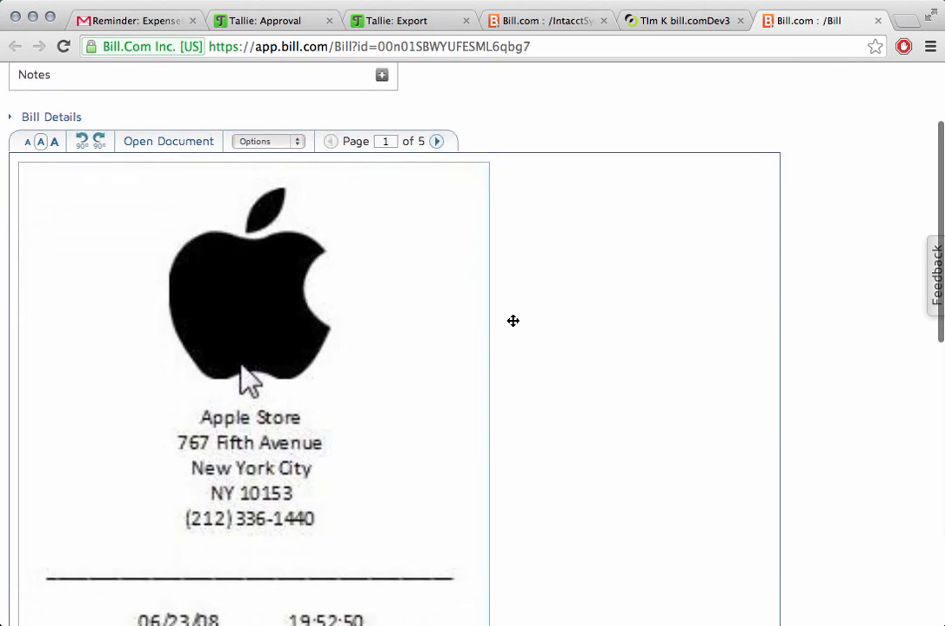
scroll("up", 3)
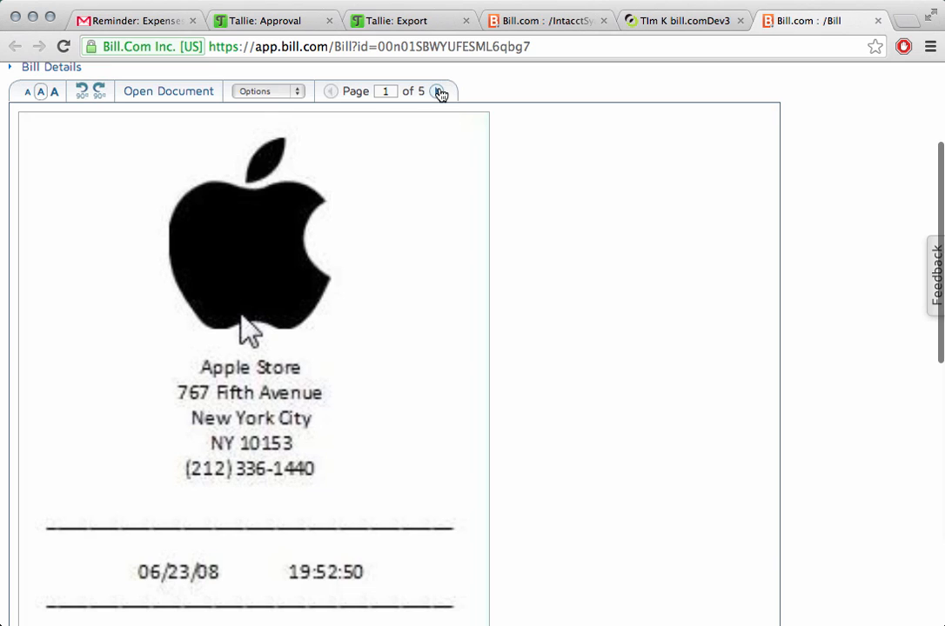